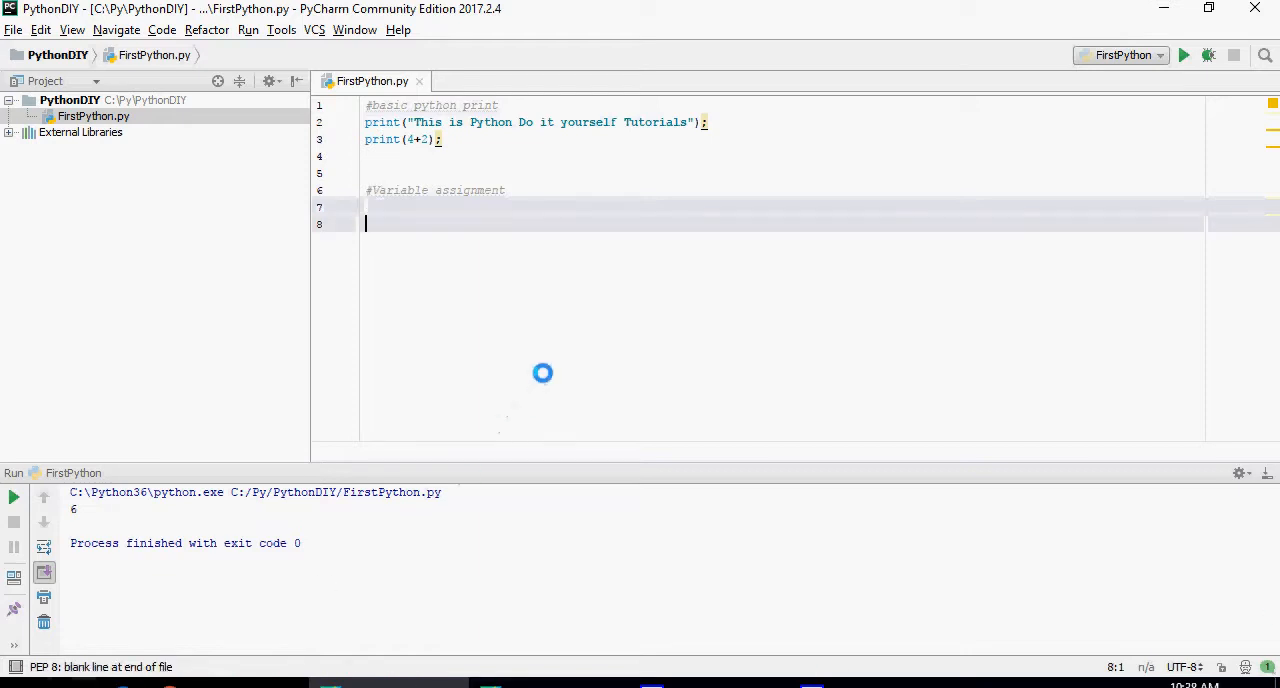
- Define a=10, b=5.6767876 and c="Pet and Play Python" under the variable assignment comment
text(a=10;)
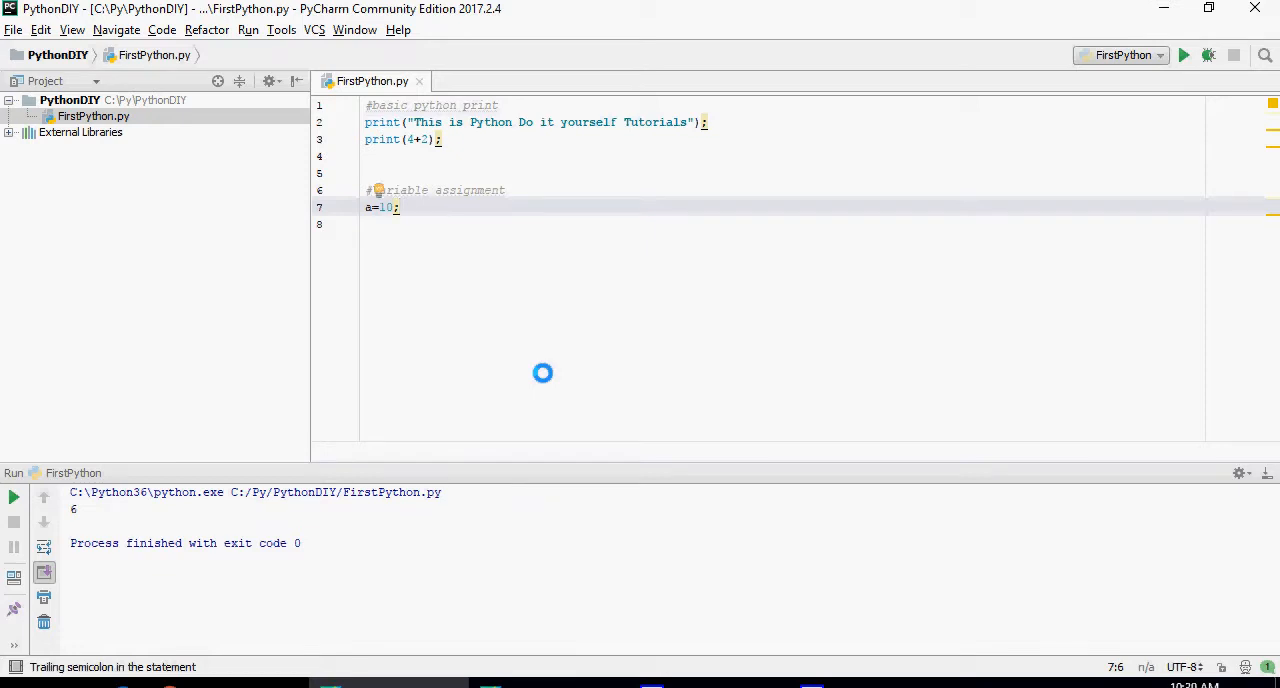
text(b=5.6767876;)
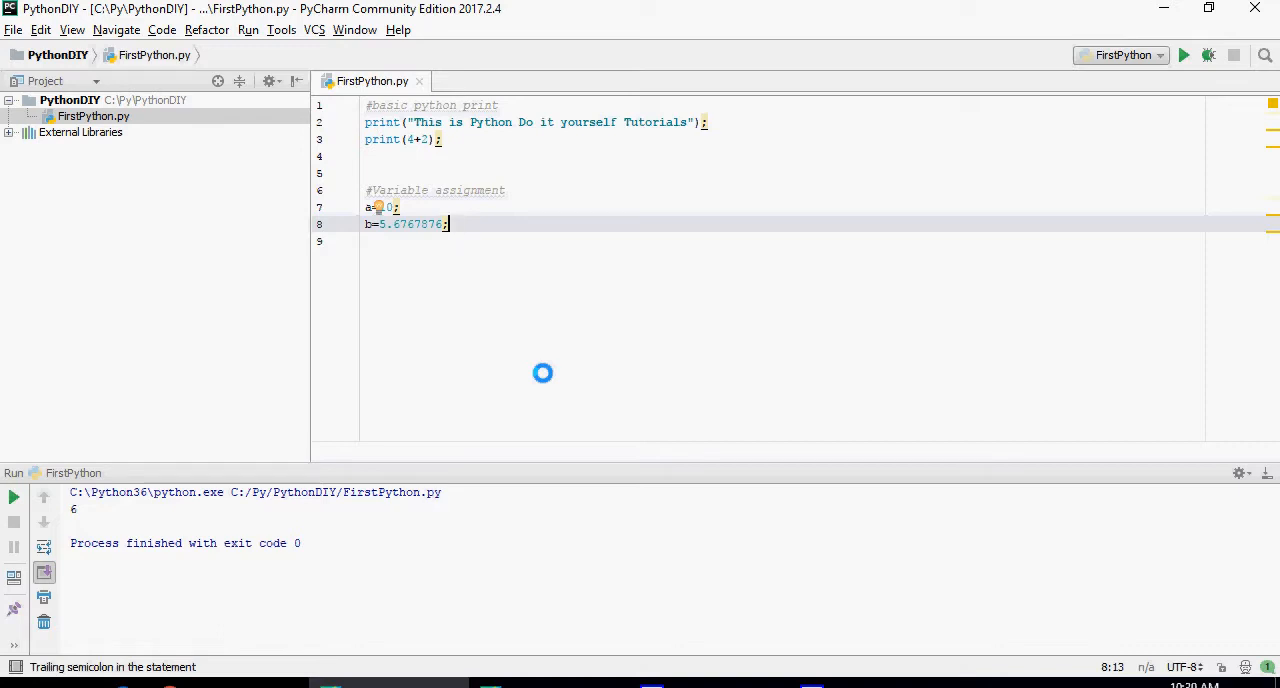
key(enter)
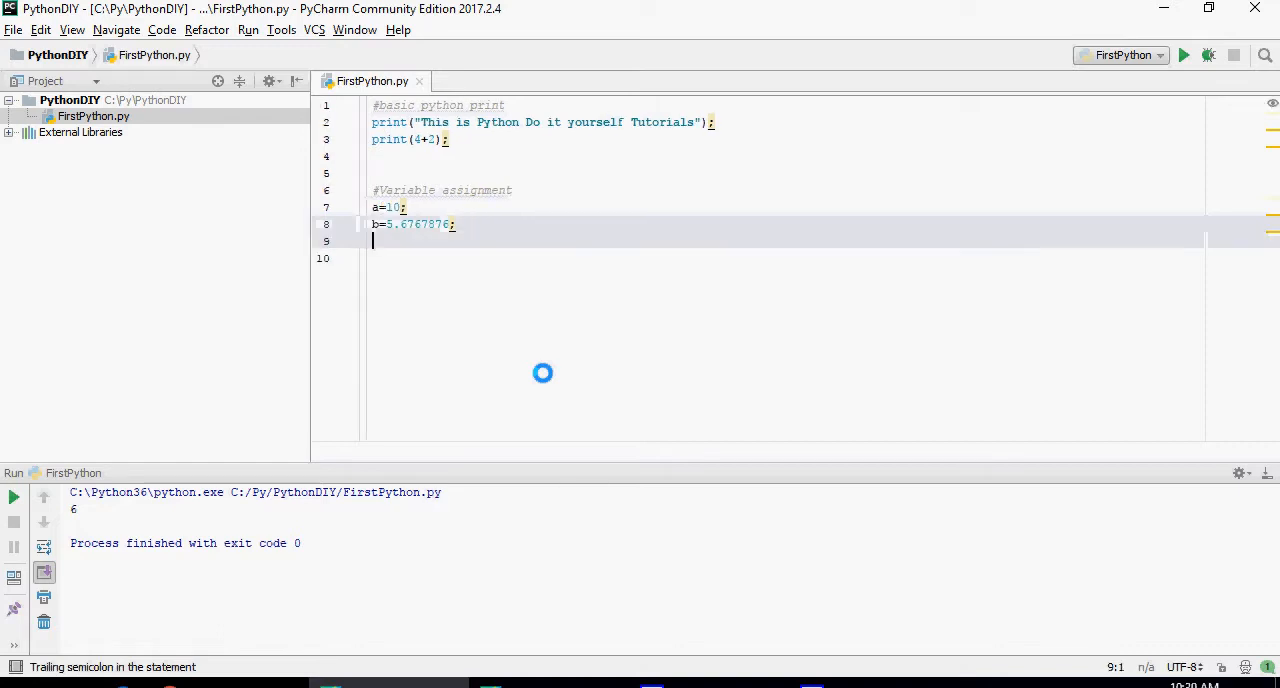
text(c="Pet and Play Python";)
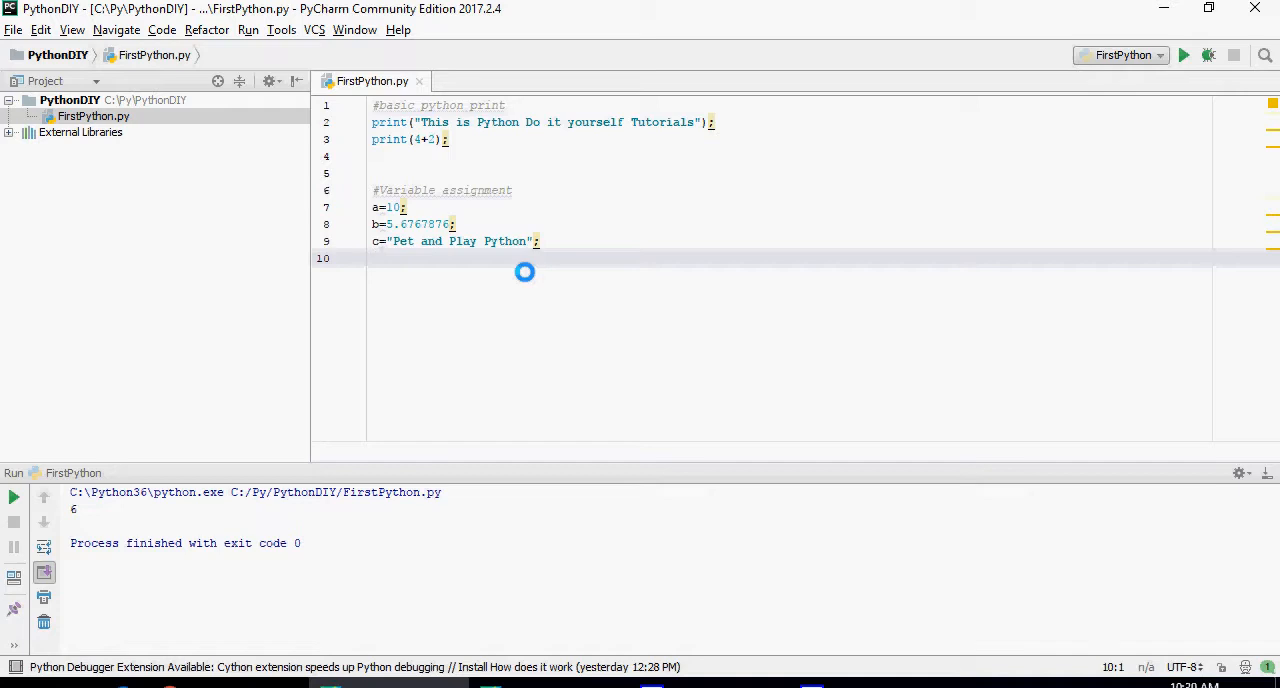
key(enter)
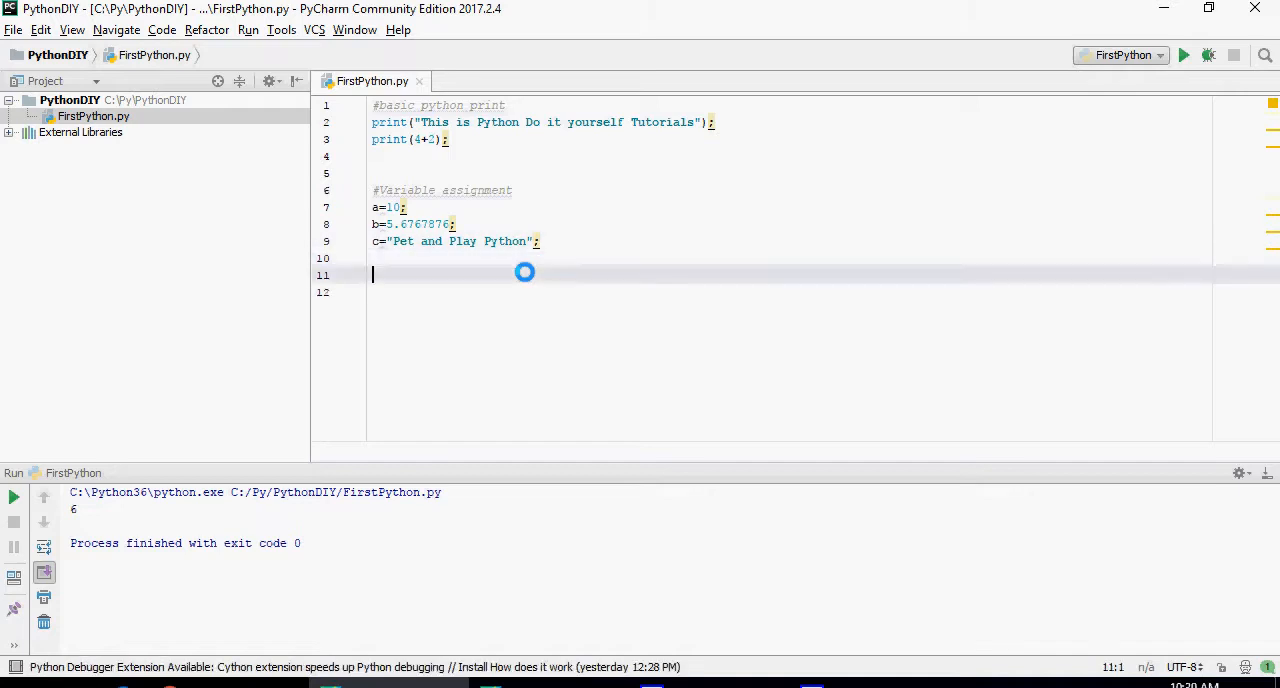
- Add print(type(a)), run to get <class 'int'>, and comment out the two earlier prints
text(print(type(a));)
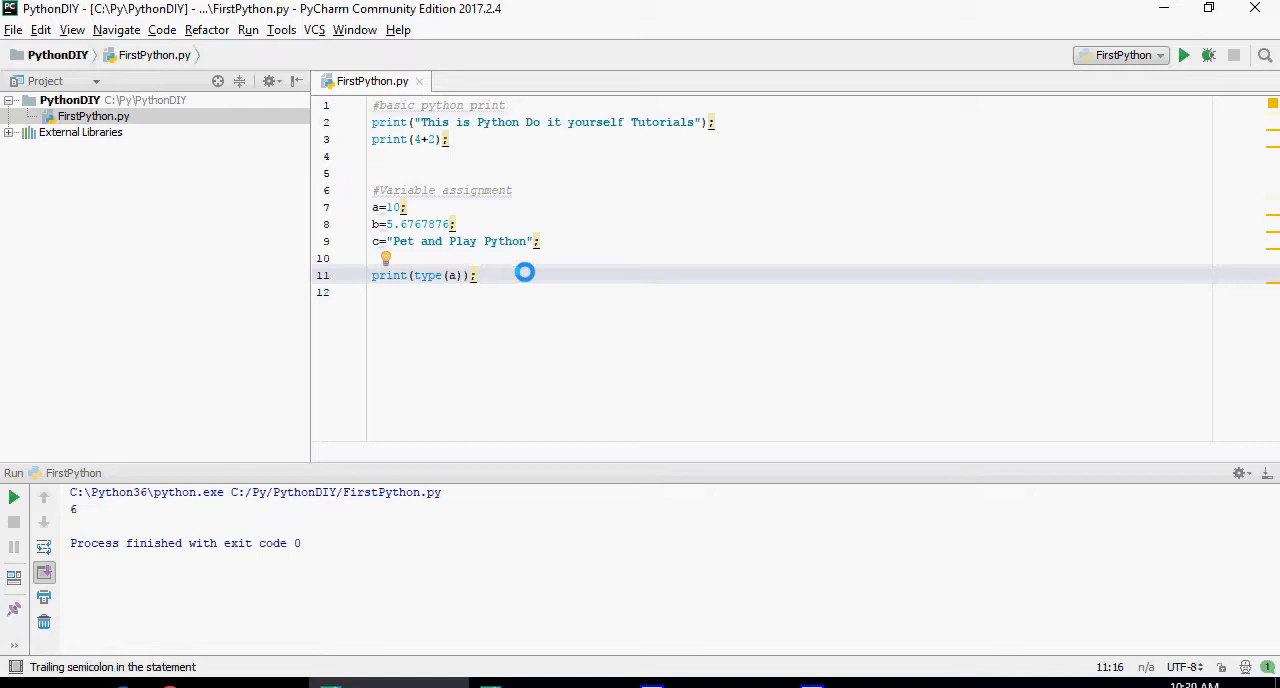
mouse_move(444, 140)
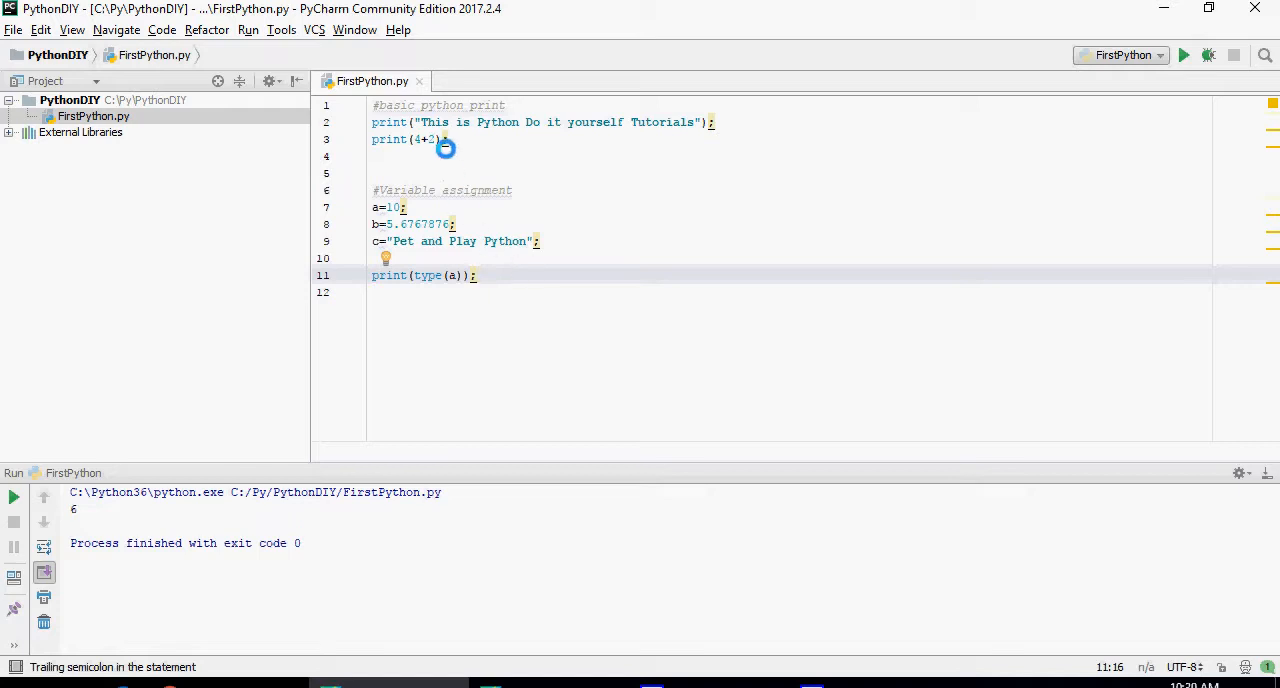
click(1184, 56)
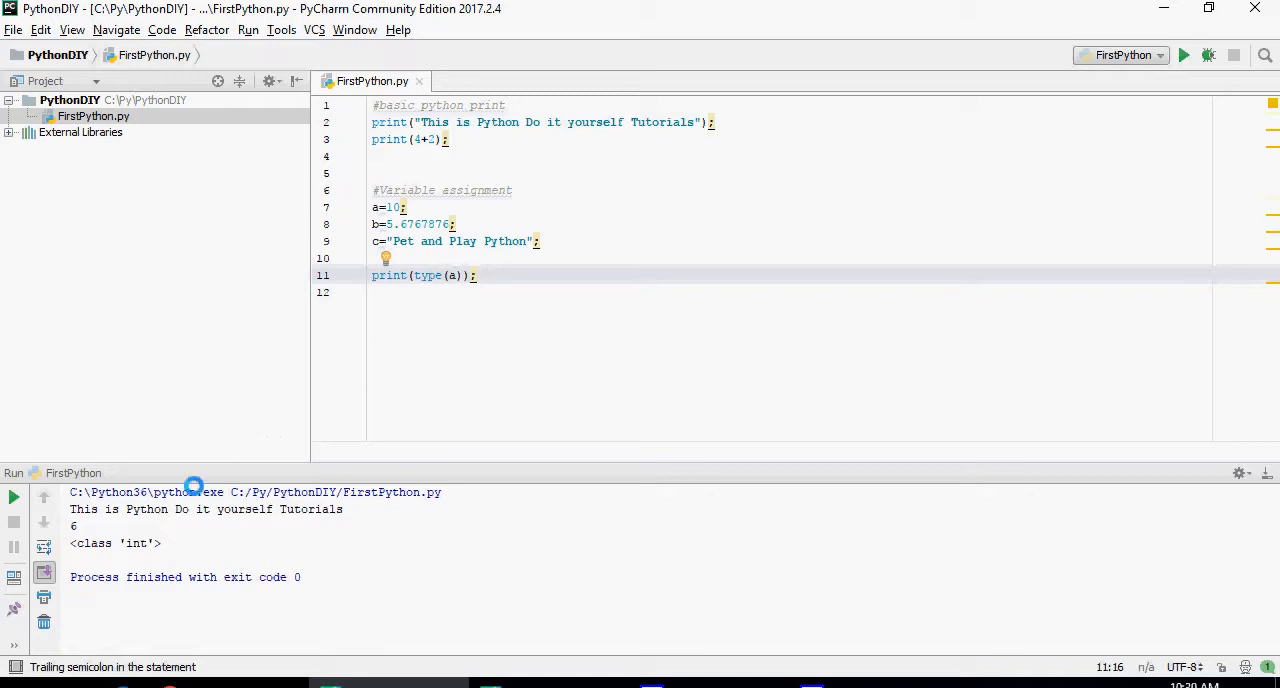
double_click(116, 544)
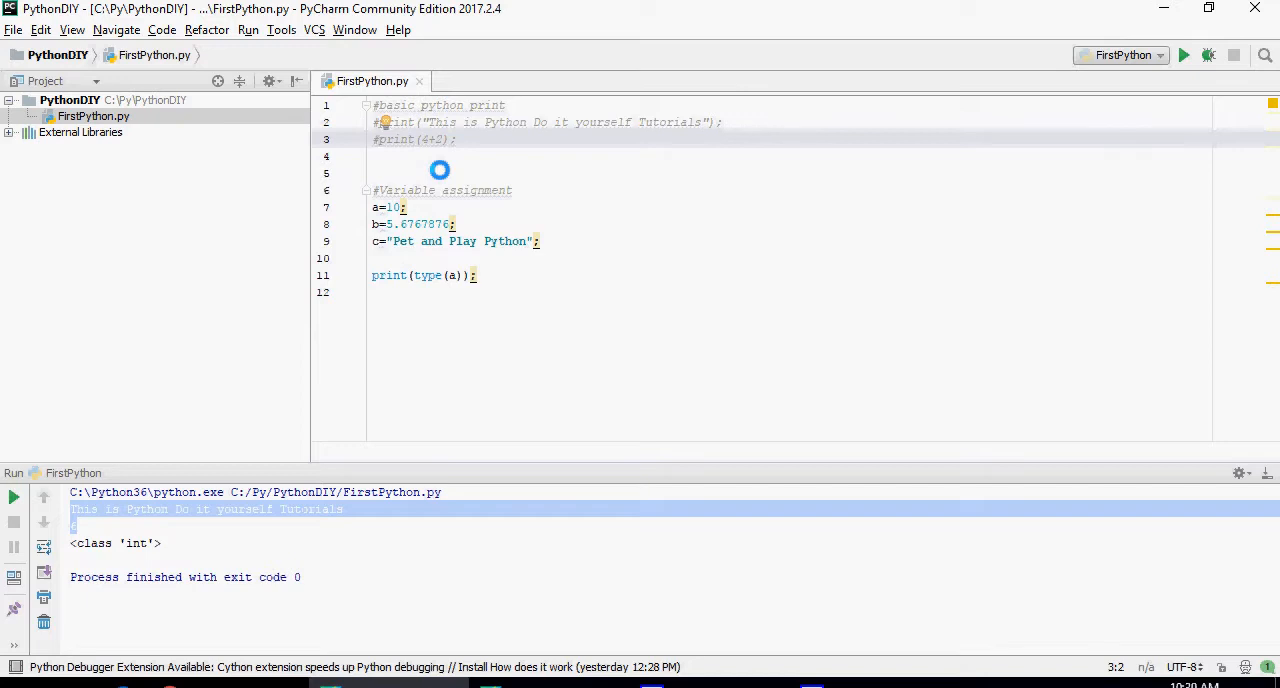
- Add print(type(b)) and print(type(c)) and rerun to list int, float and str classes
click(440, 172)
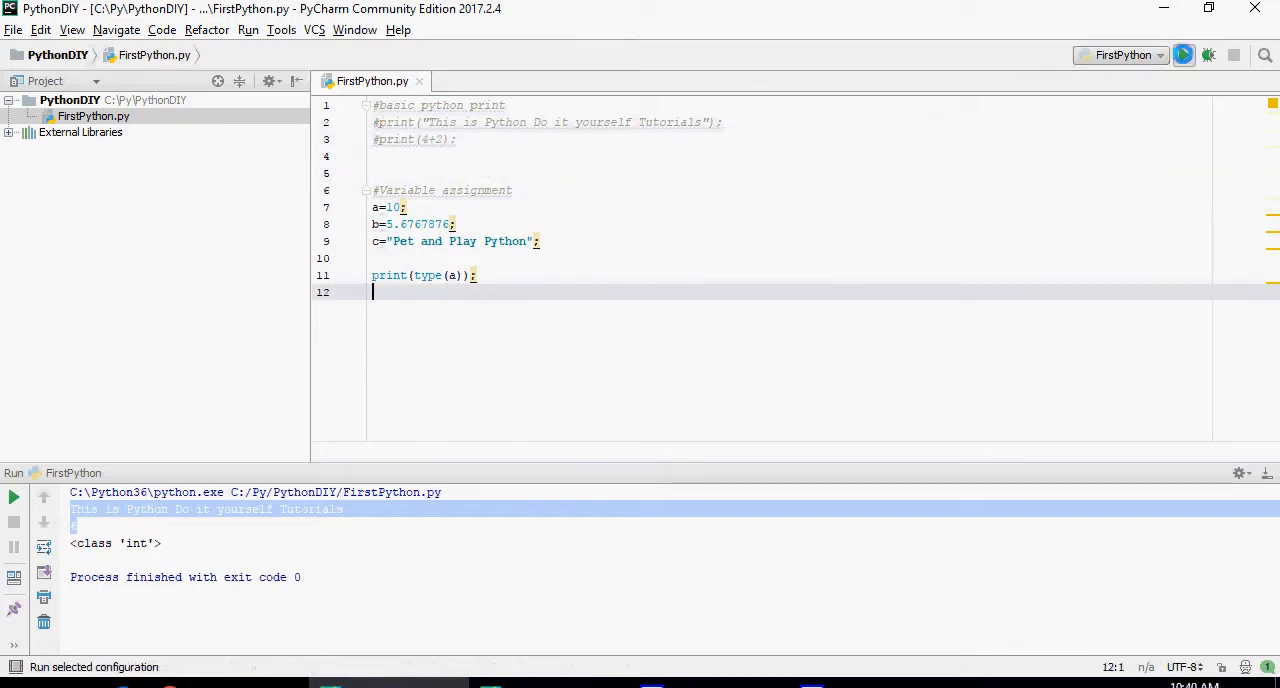
click(1184, 56)
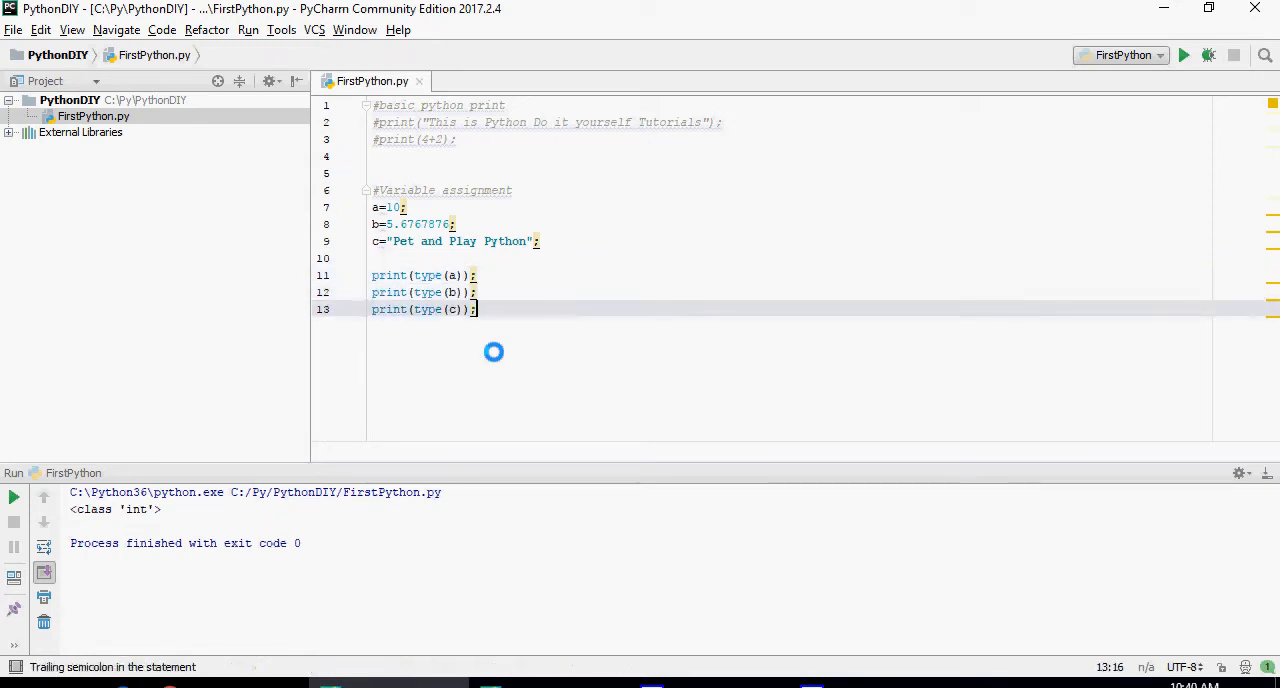
key(enter)
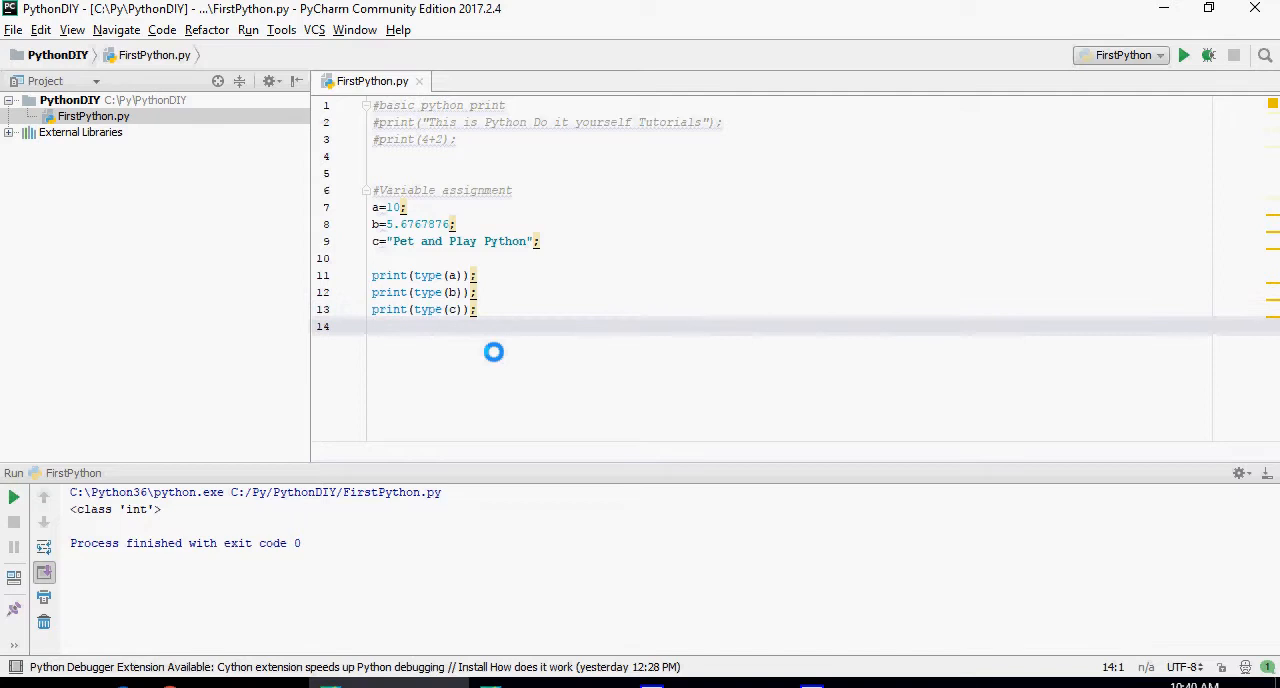
mouse_move(800, 160)
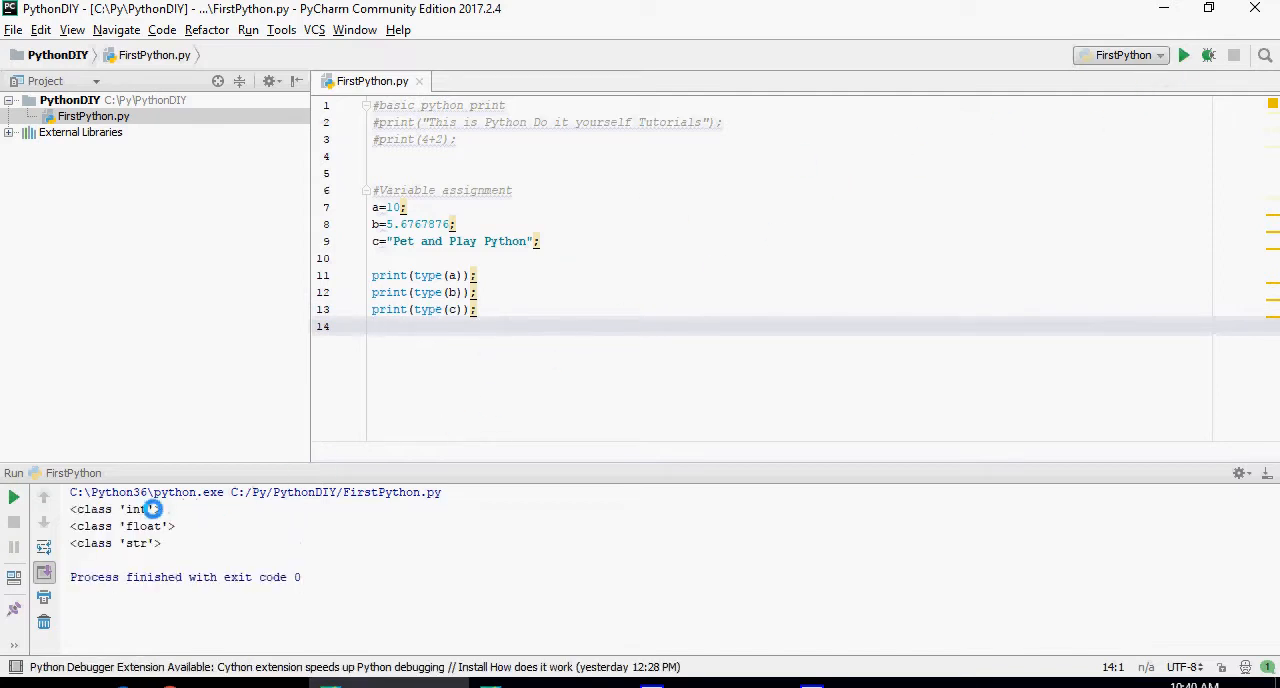
mouse_move(144, 544)
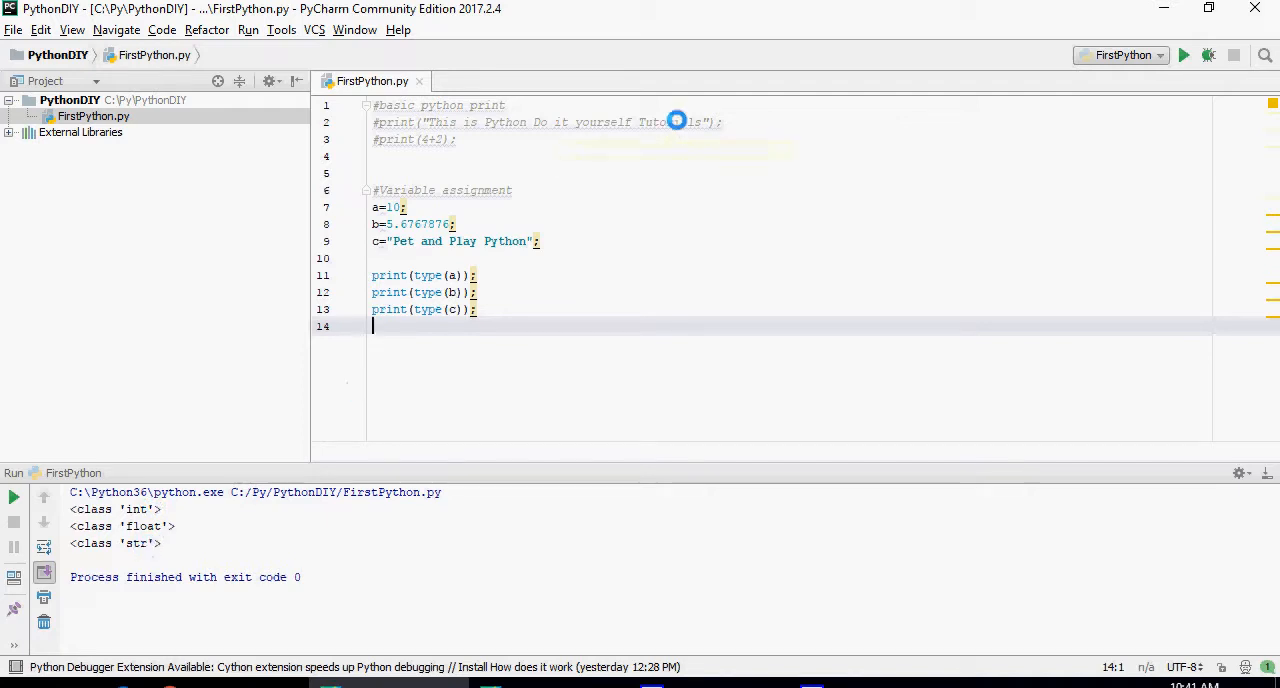
key(enter)
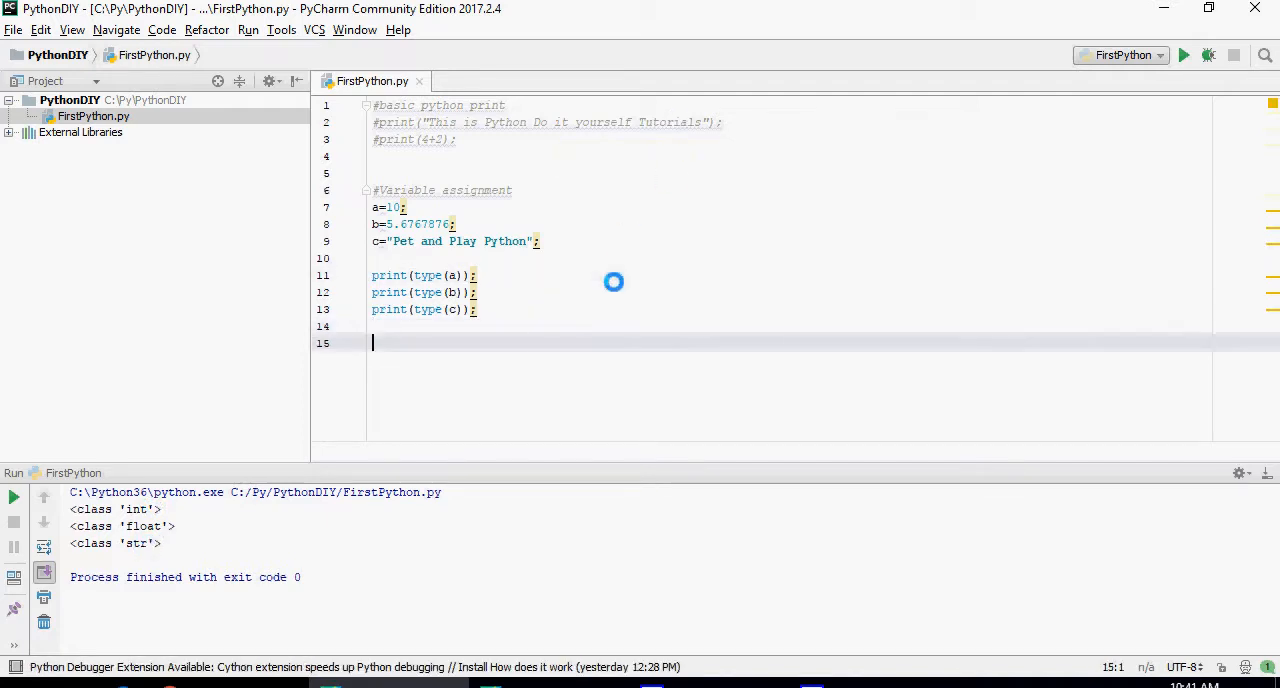
- Add #Print Variable values with print("b = %5.2f" %b) and run to get b = 5.68
text(#Print Variable values)
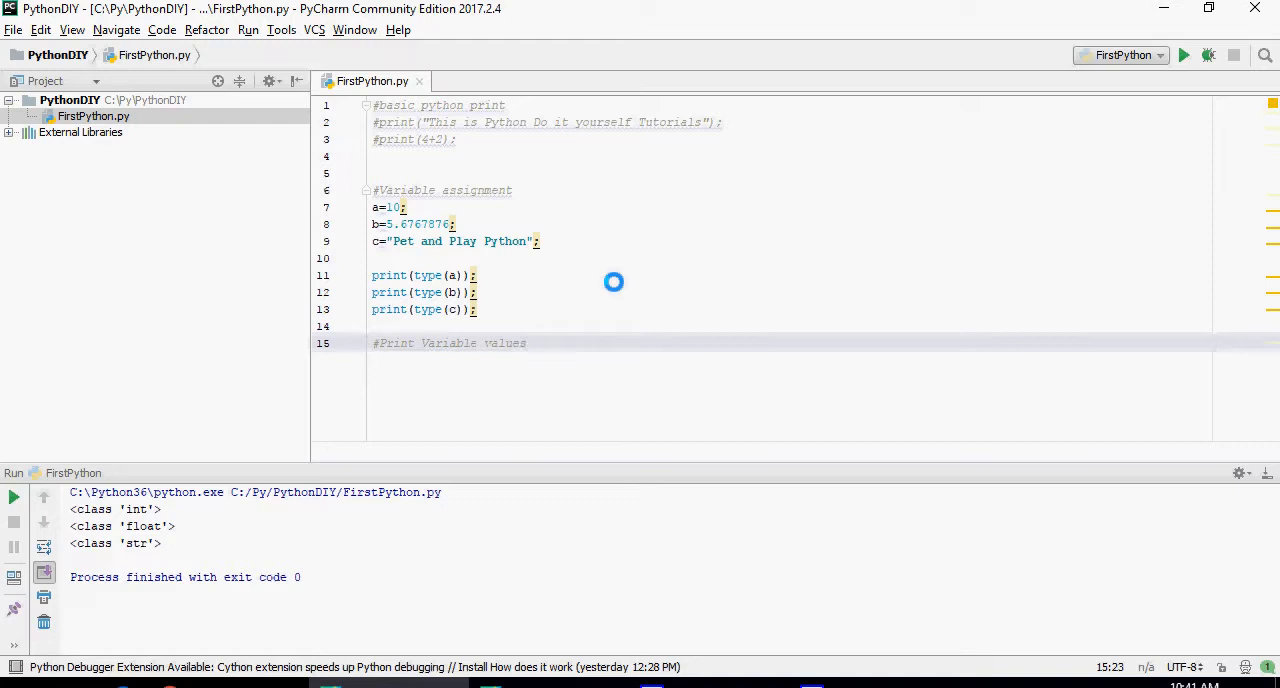
mouse_move(624, 292)
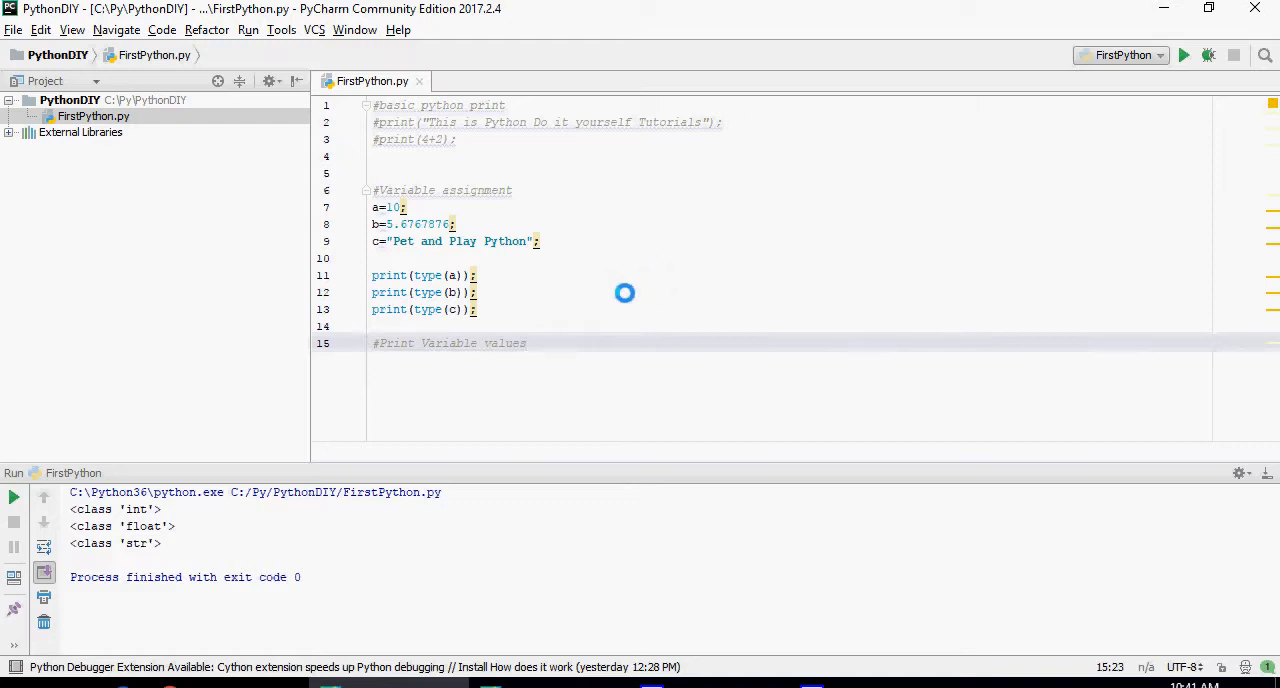
text(print("b = %5.2f" %b);)
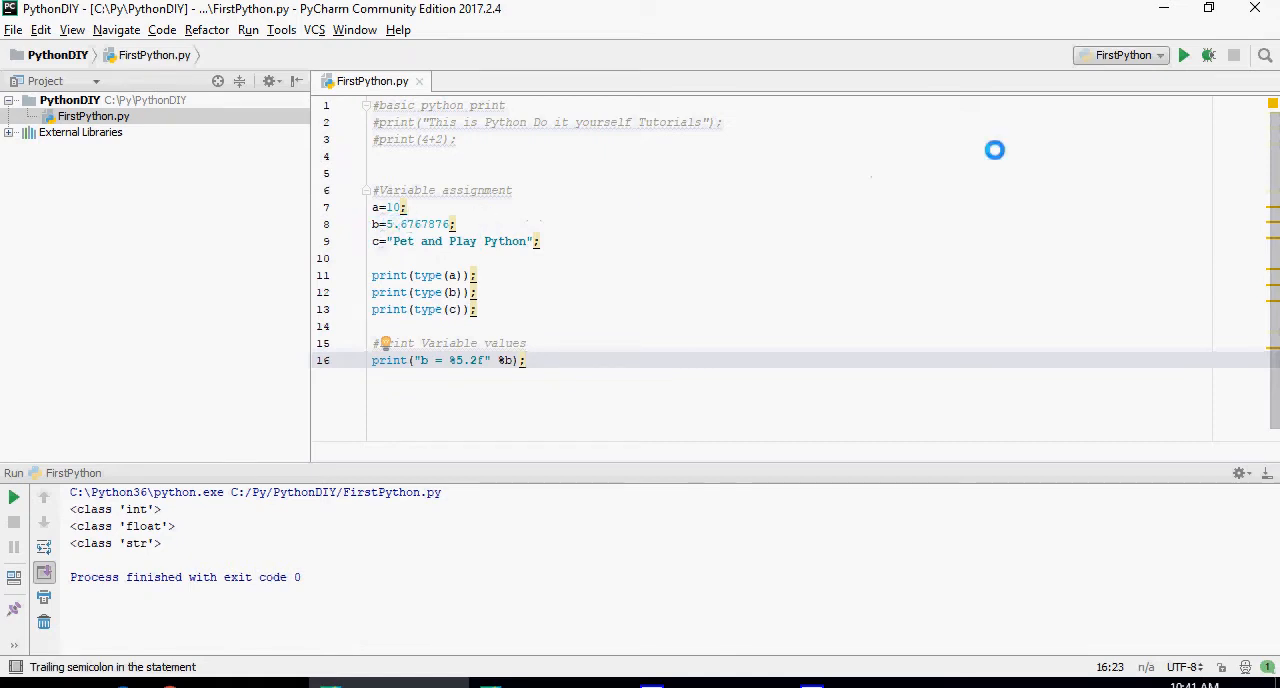
click(1184, 56)
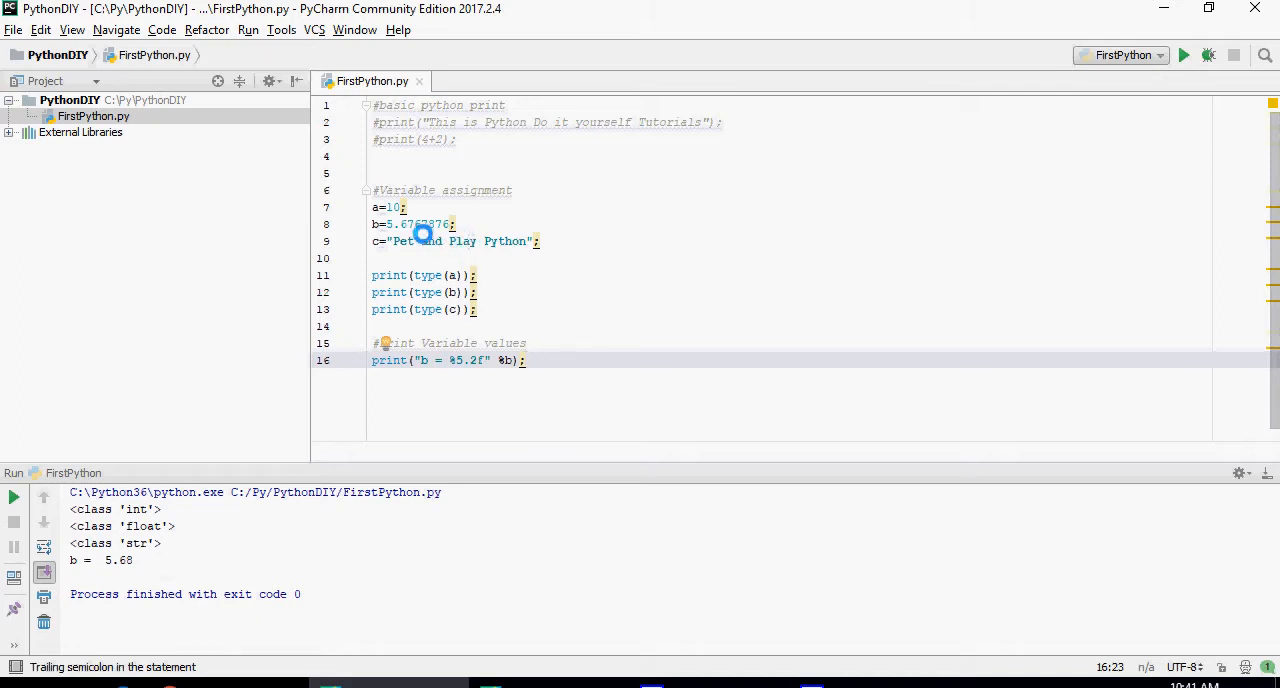
mouse_move(624, 290)
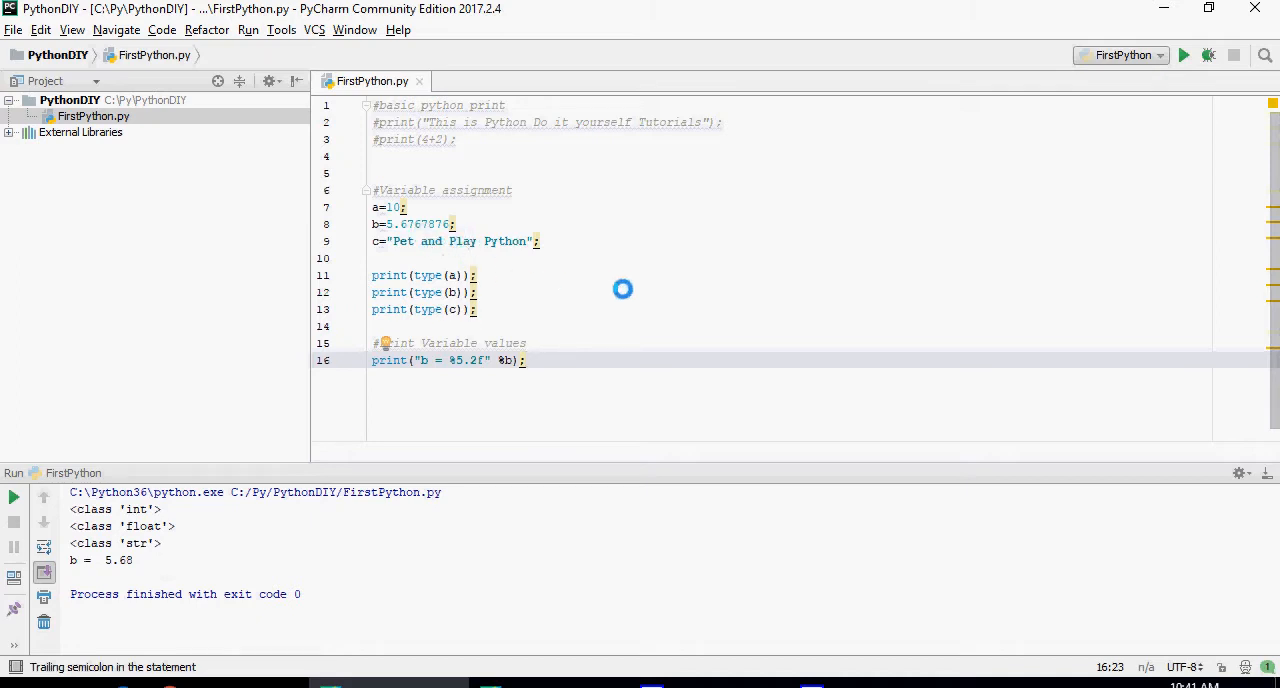
- Print a+100 (output 110) and add a print of a divided by 4
text(print("a +100 ",a+100);)
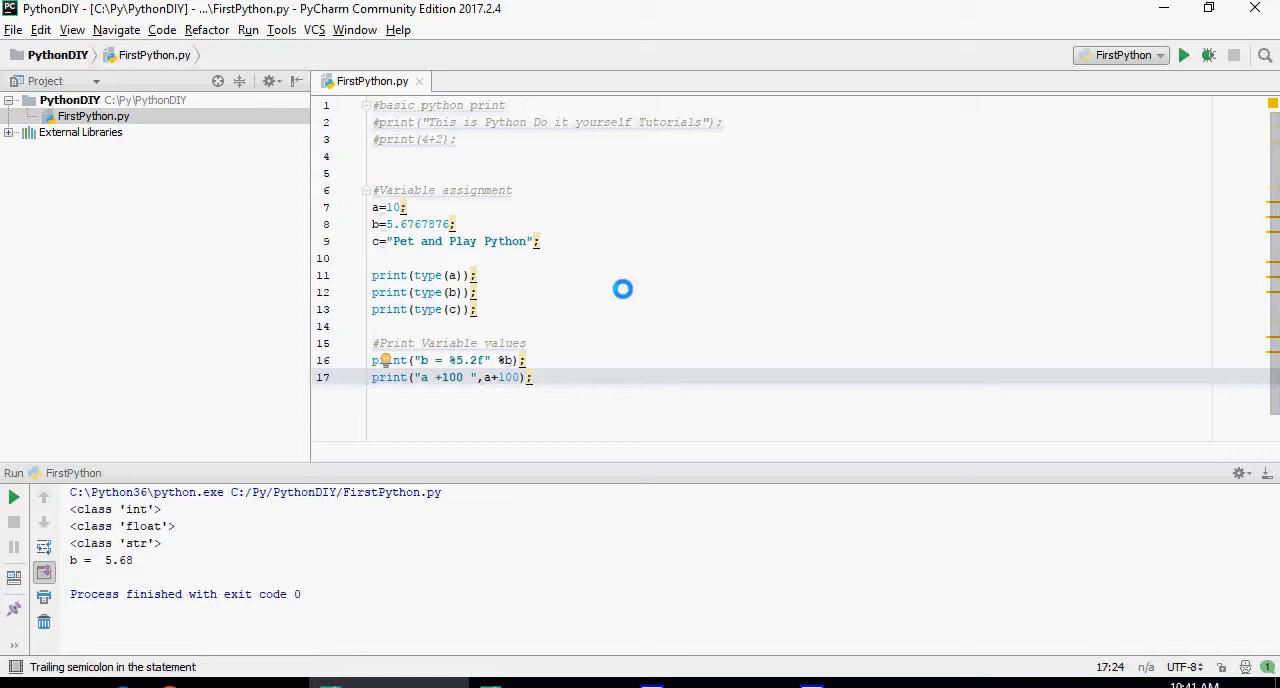
click(1184, 56)
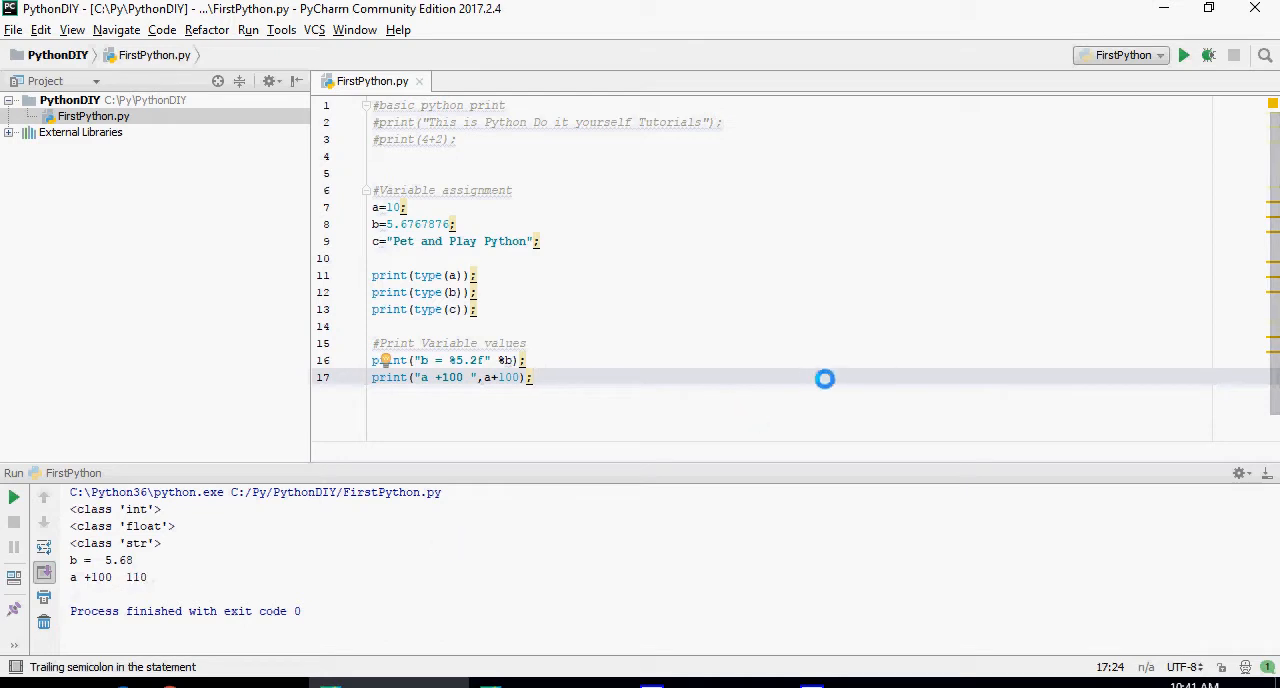
text(print("a divided by 4 ", a/4);)
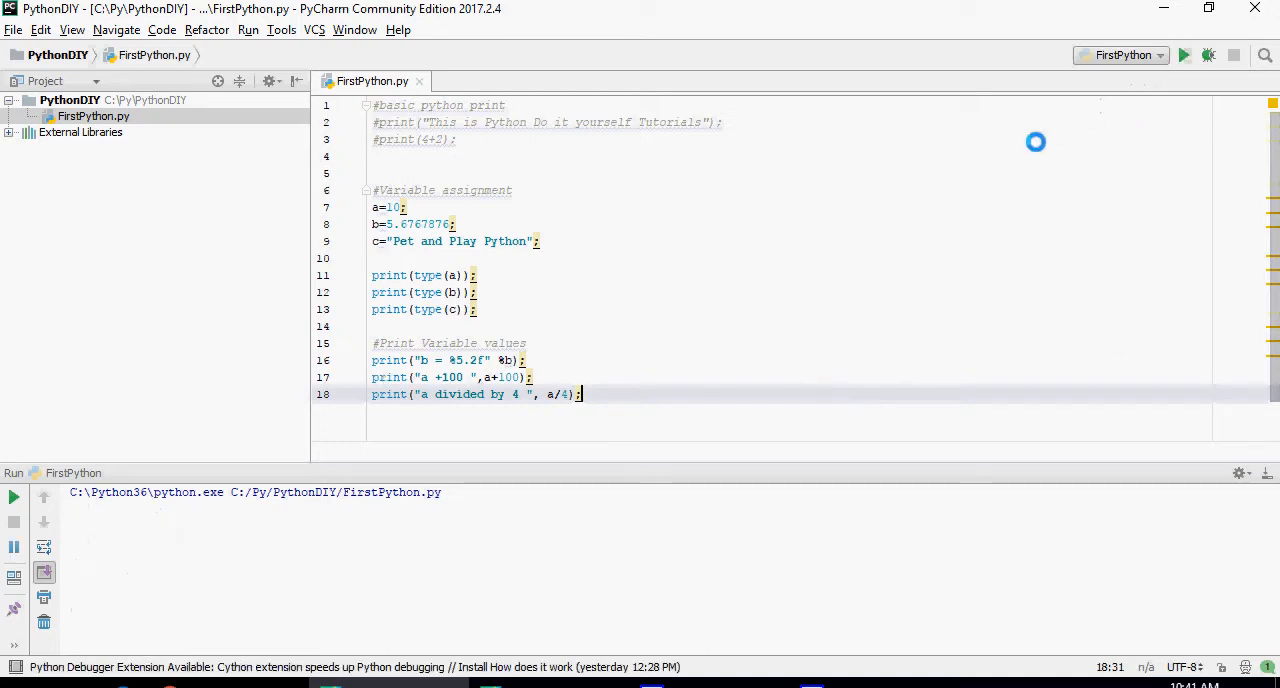
- Add floor division a//4 and remainder a%4 prints and run, showing floor value 2 and Remainder 2
click(1184, 56)
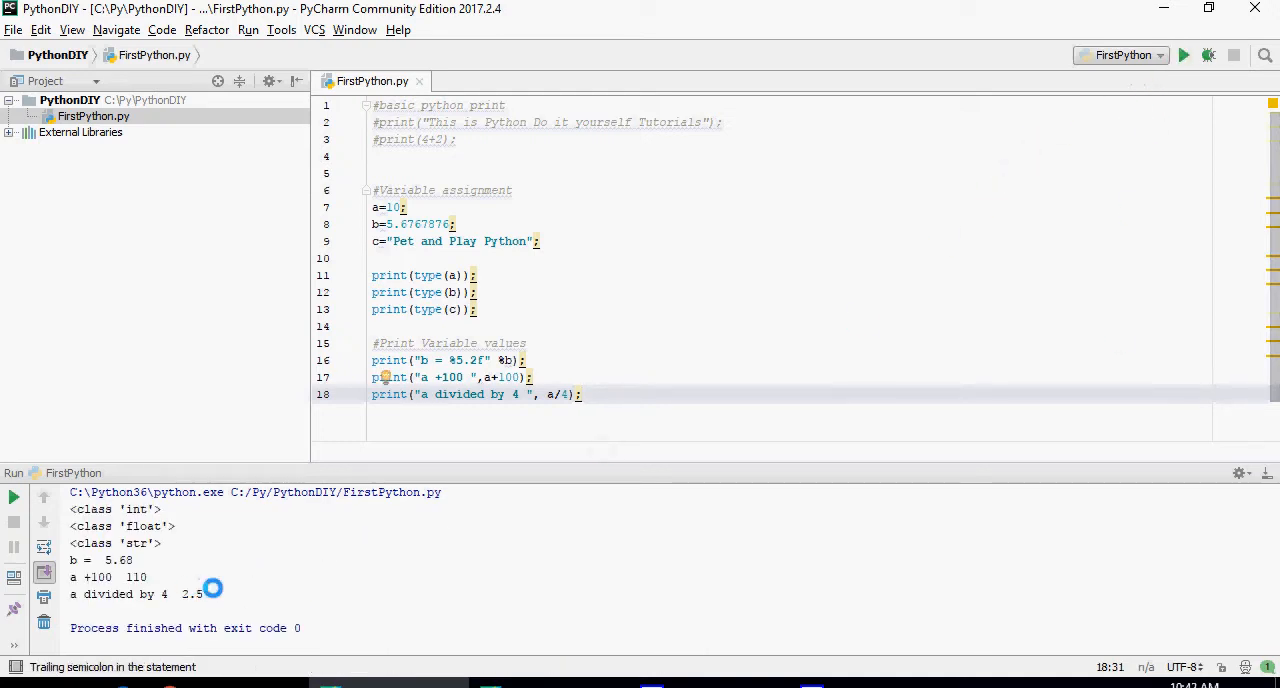
key(enter)
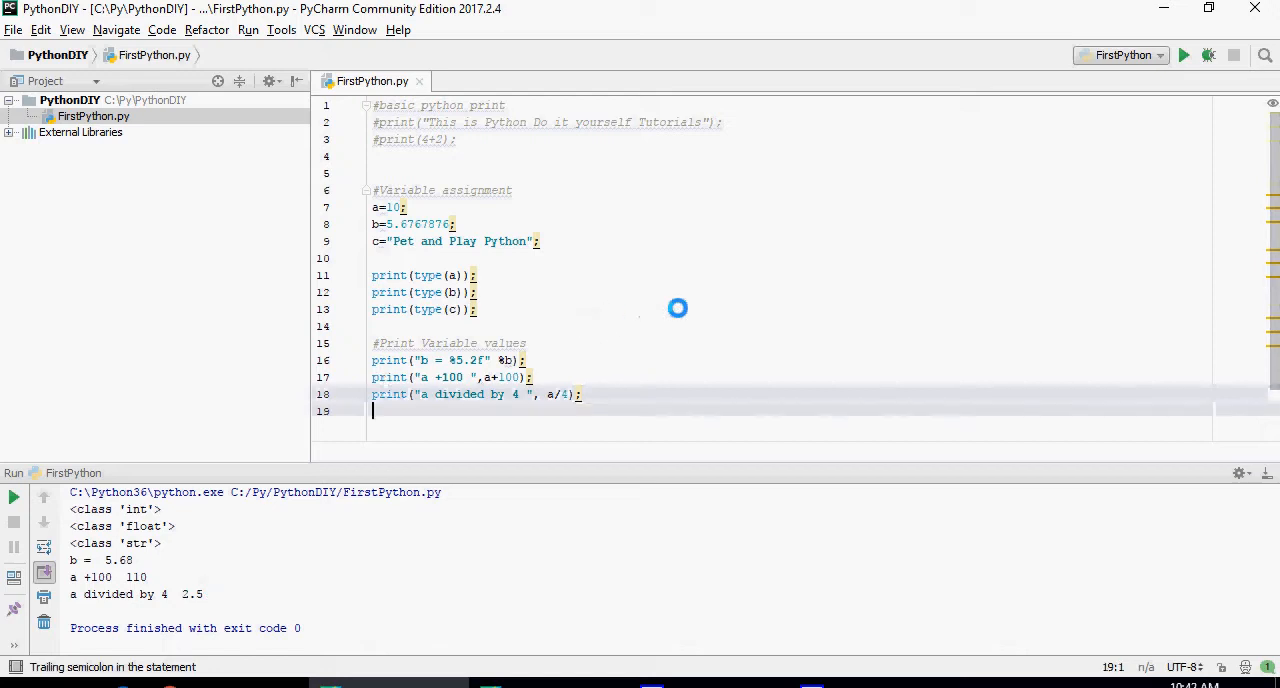
text(print("a divided by 4 - floor value ", a//4);)
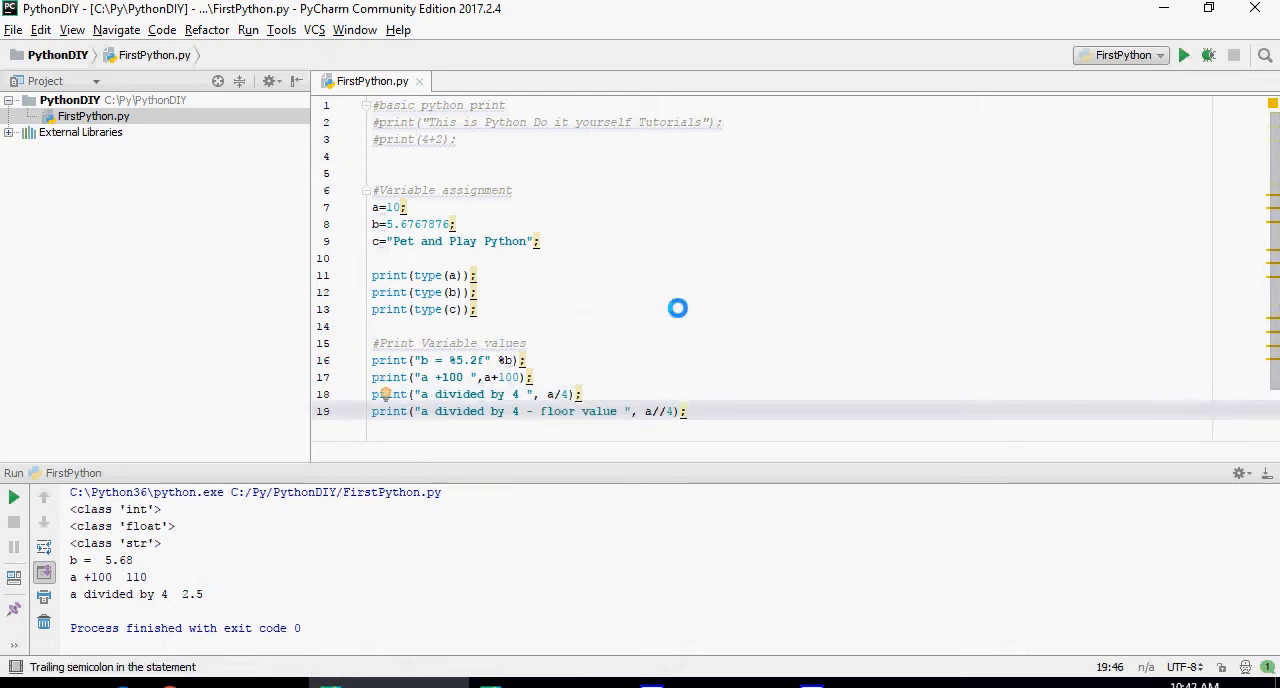
mouse_move(556, 424)
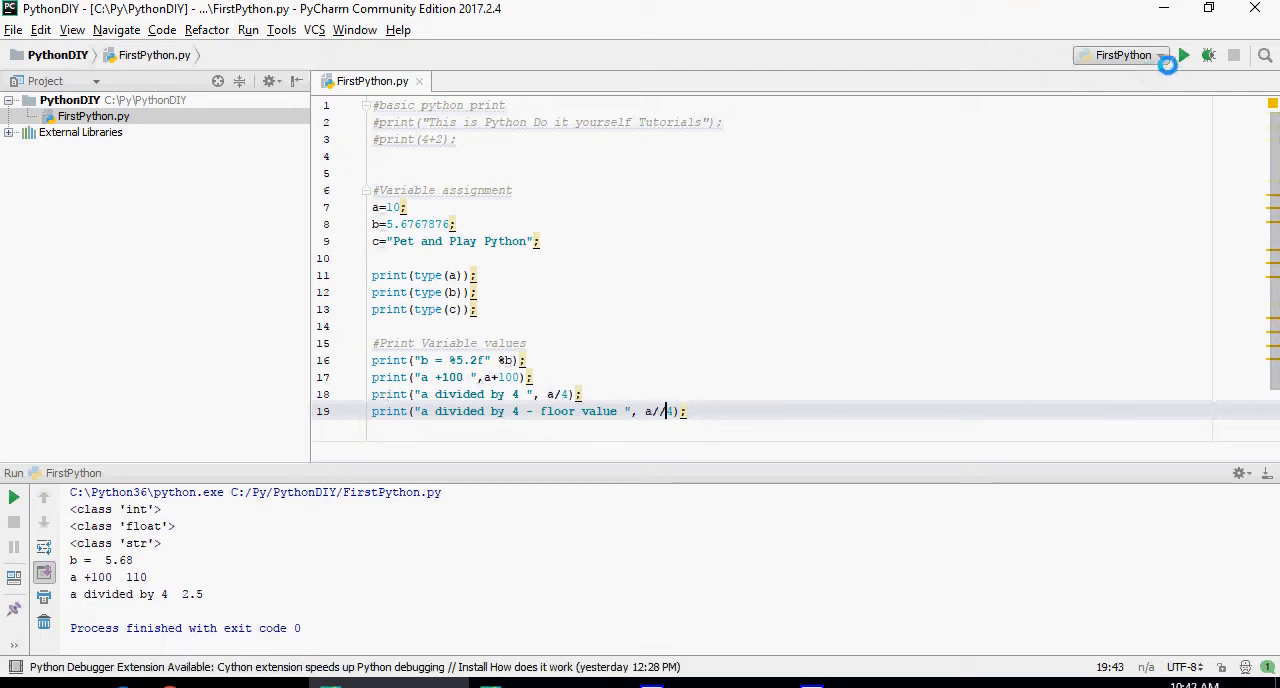
click(1184, 56)
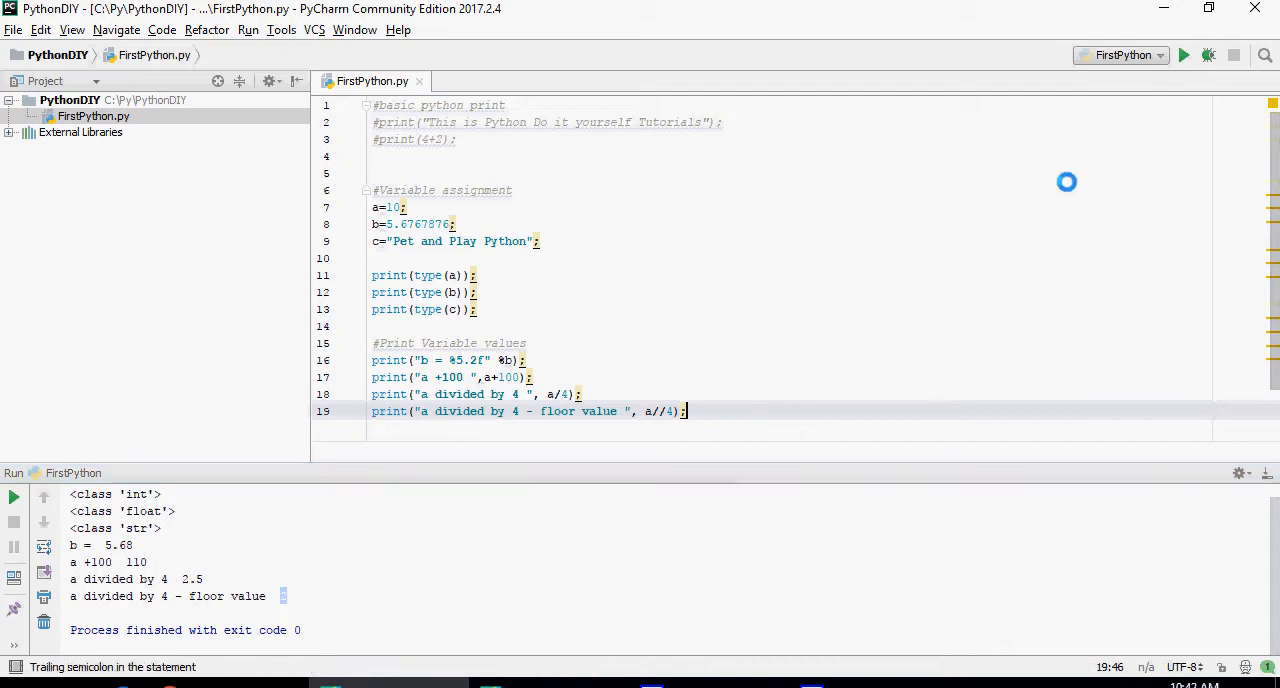
text(print("Remainder  ", a%4);)
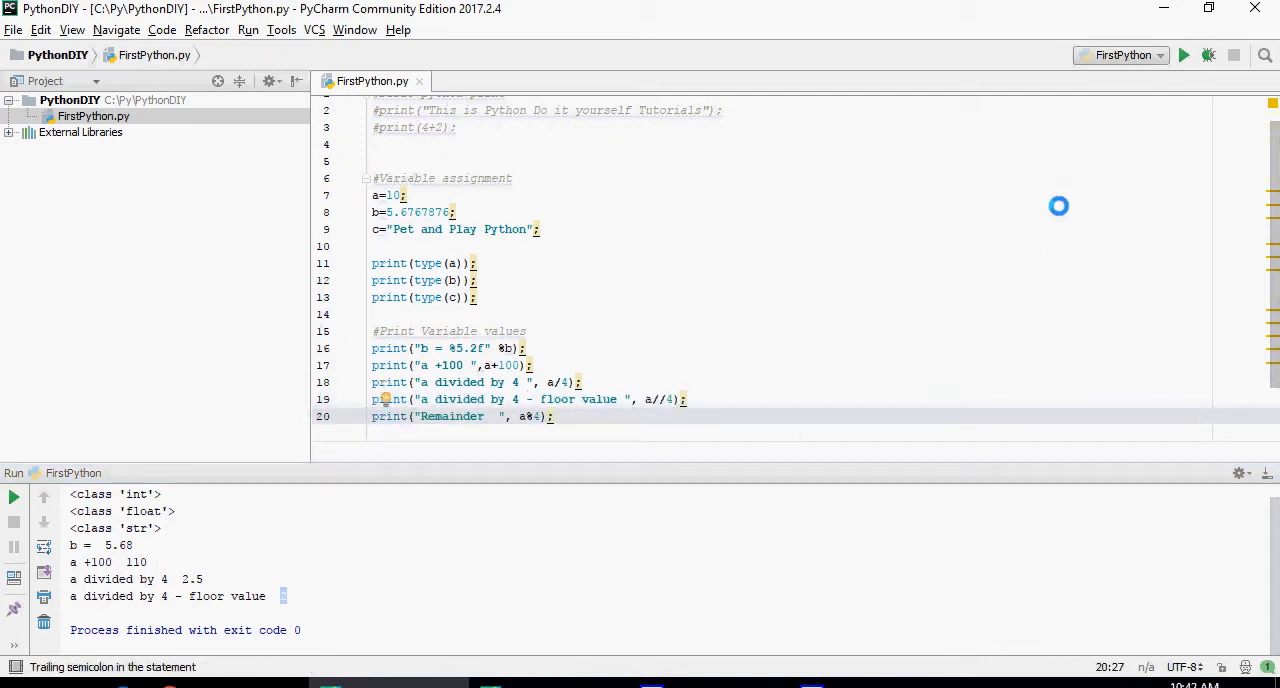
click(1184, 56)
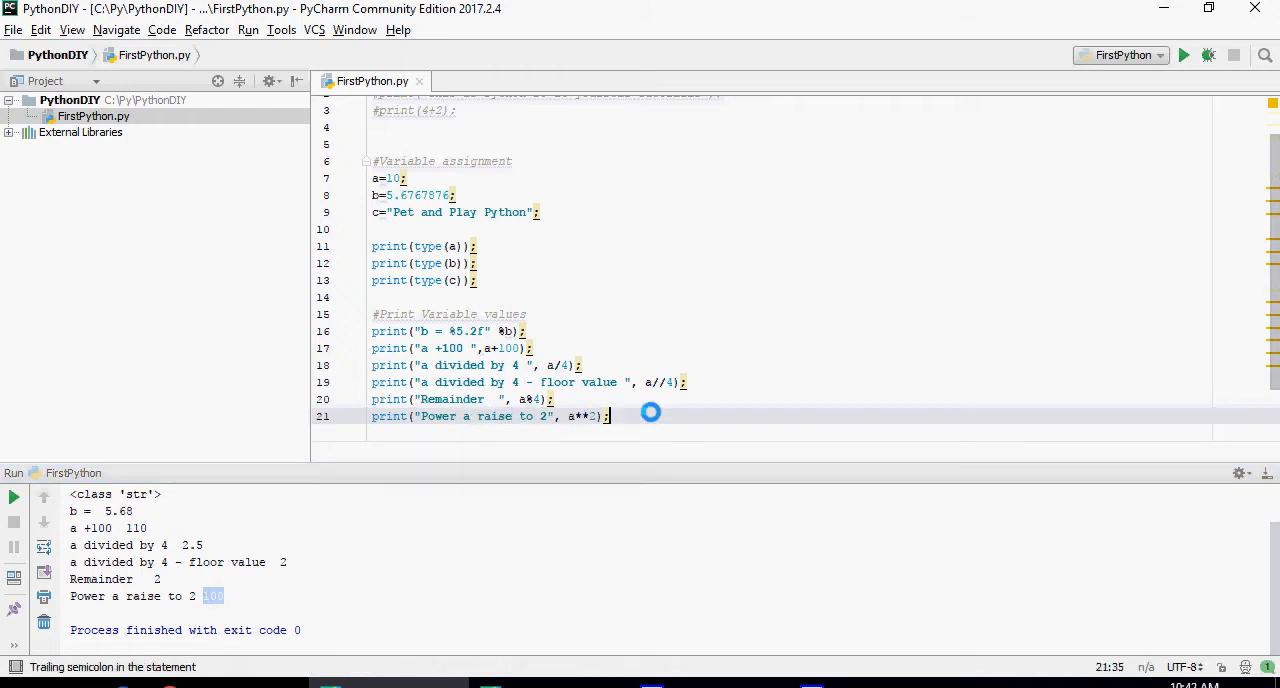
- Add "Logical operator >" a>5 and "equal to" a==10 prints and run, giving True
text(print("Logical operator > ", a>5);)
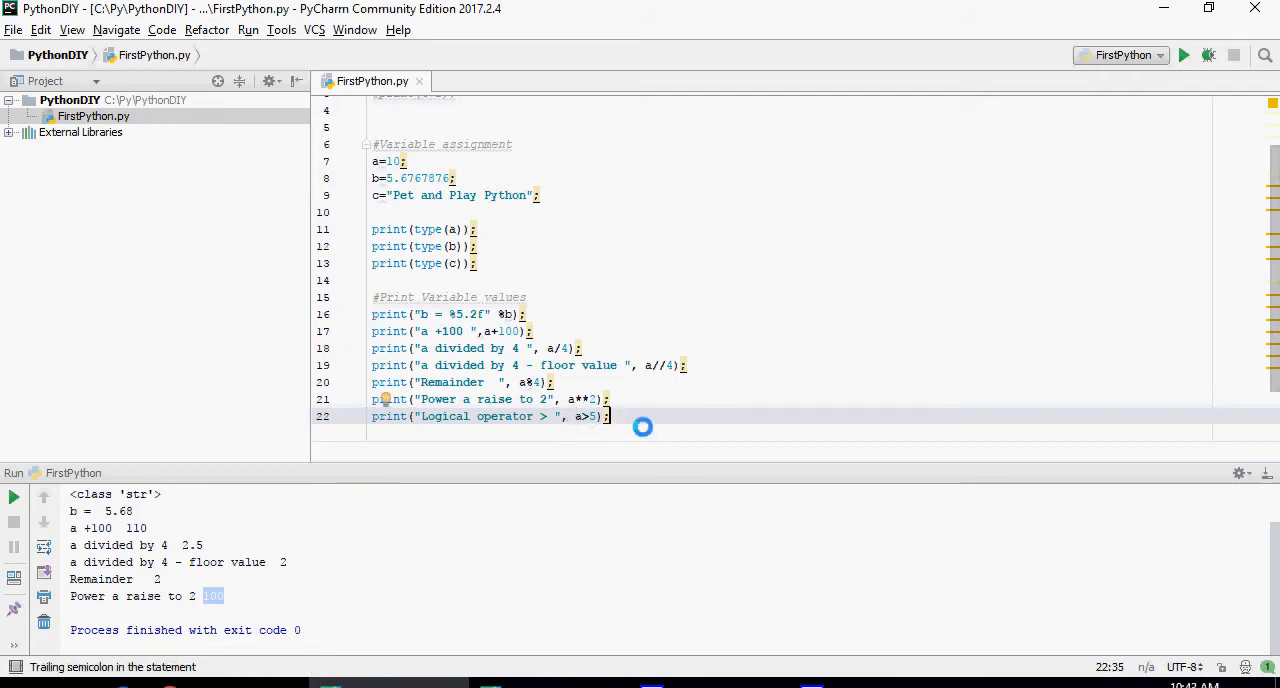
mouse_move(584, 424)
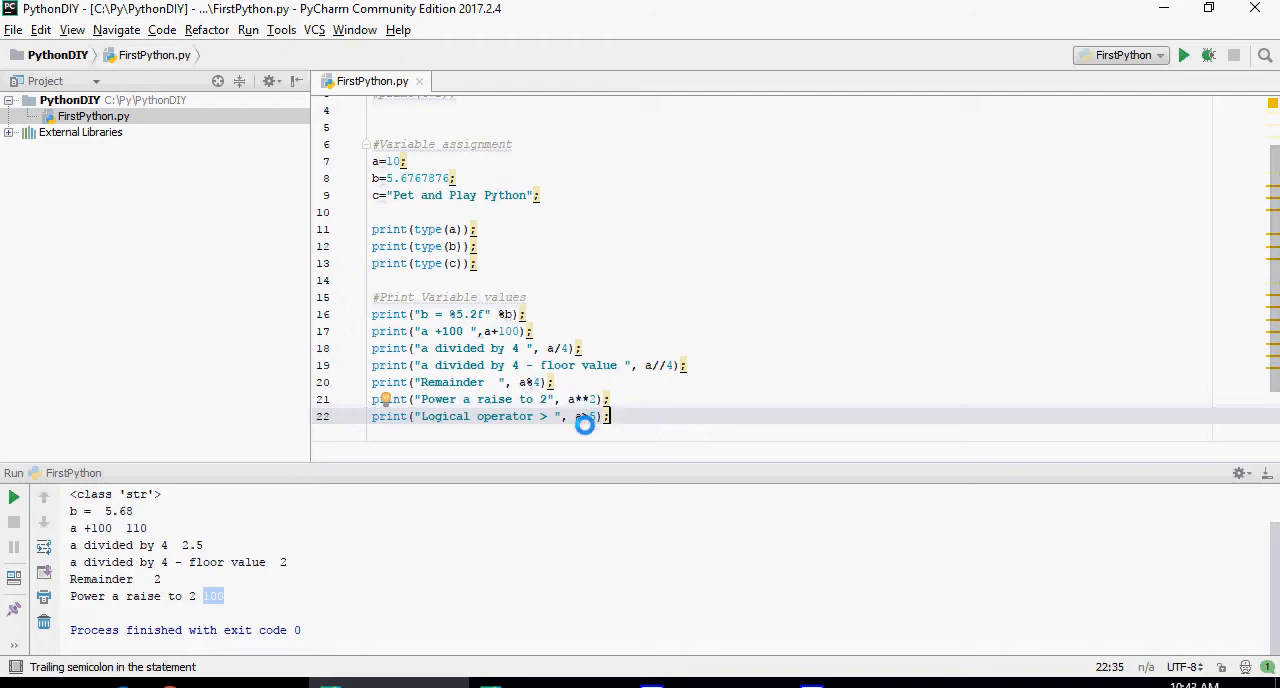
click(1184, 56)
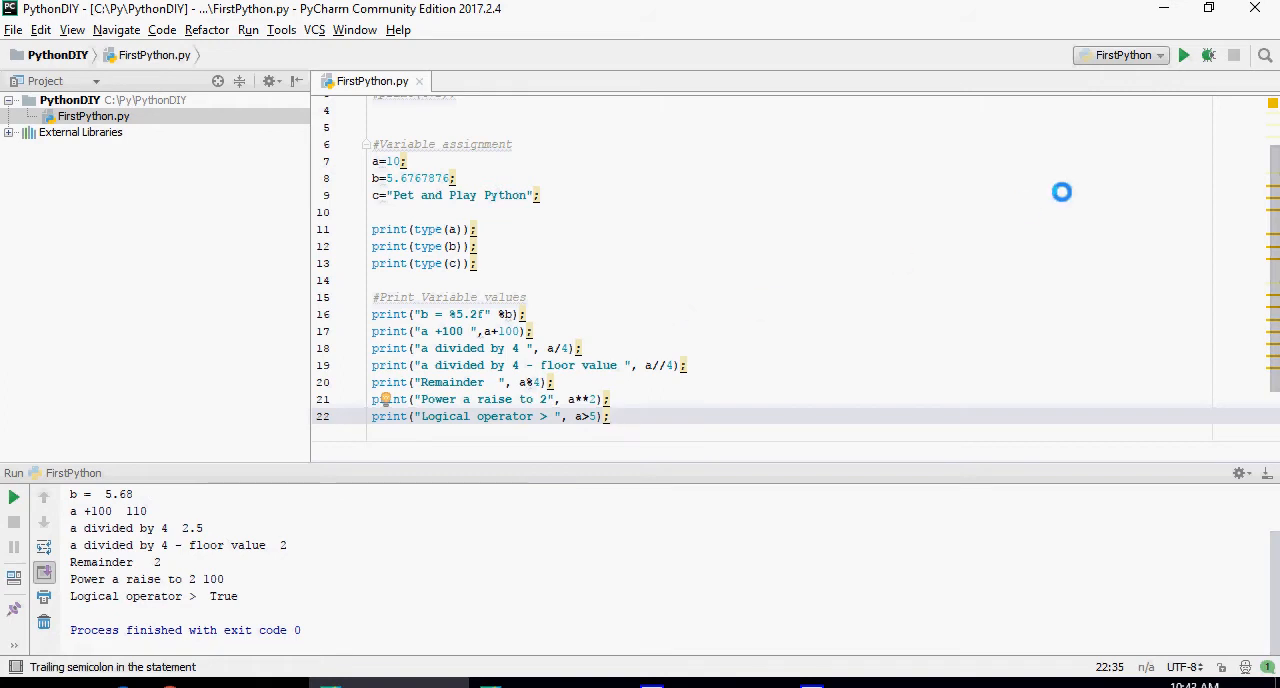
text(print("Logical operator equal to ", a==10);)
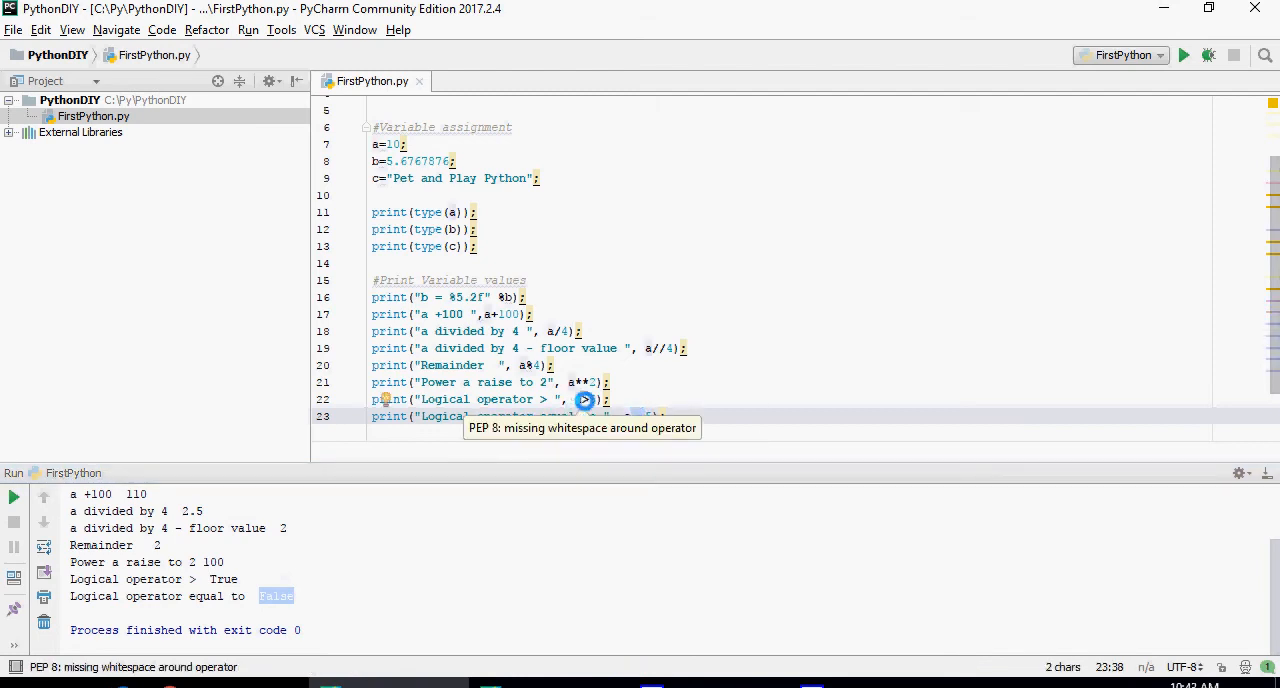
mouse_move(578, 400)
text(=)
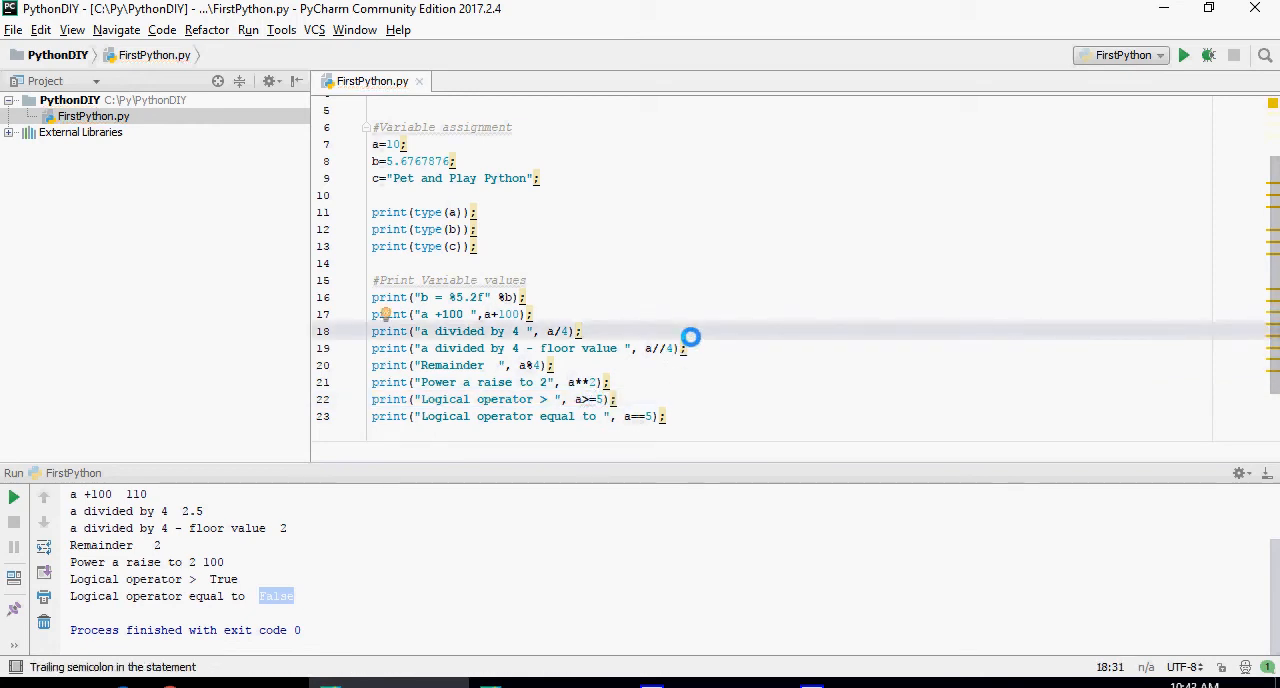
click(664, 416)
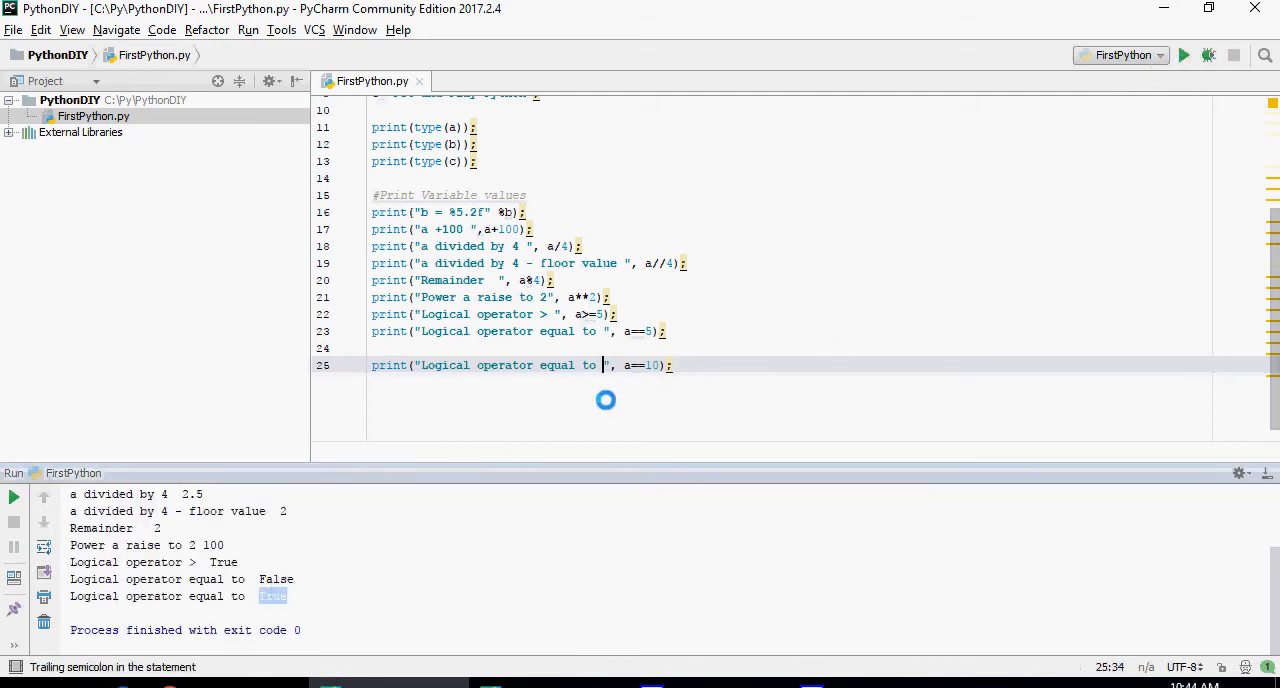
- Add "not equal to" a!=5 and a==5 or a==10 comparison prints
text(print("Logical operator not equal to ", a!=5);)
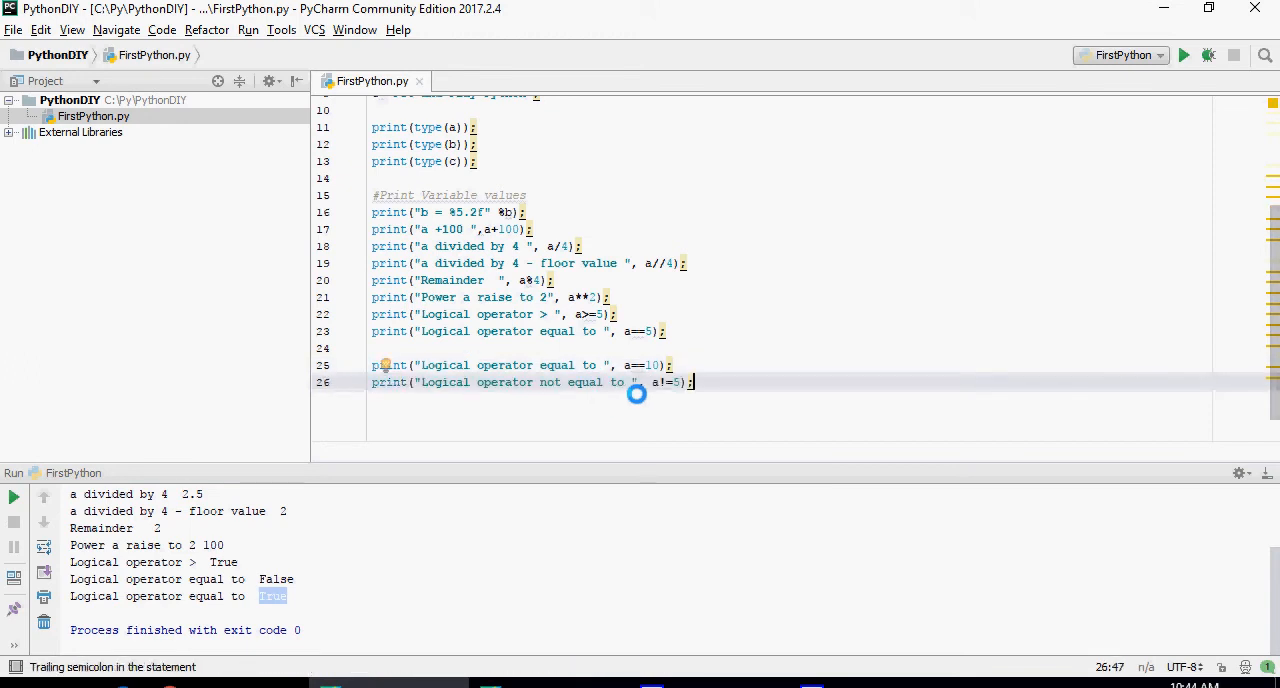
mouse_move(660, 382)
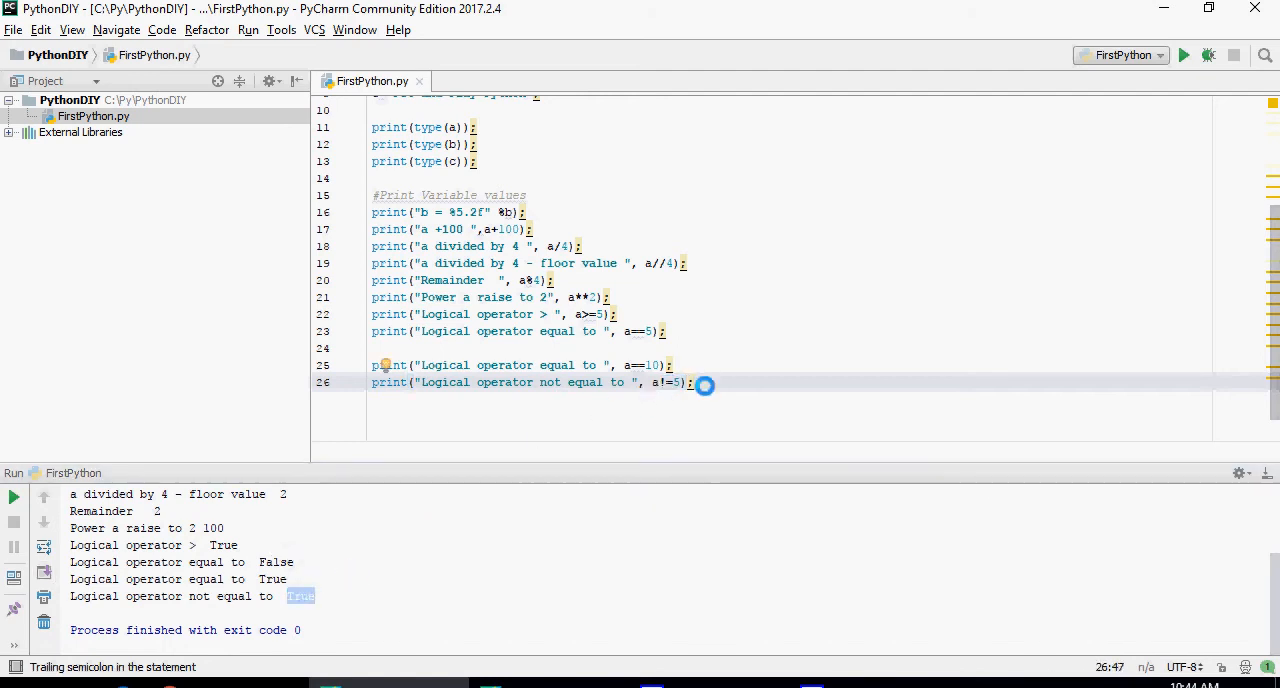
text(print("Logical operator OR ", a==5 or a==10);)
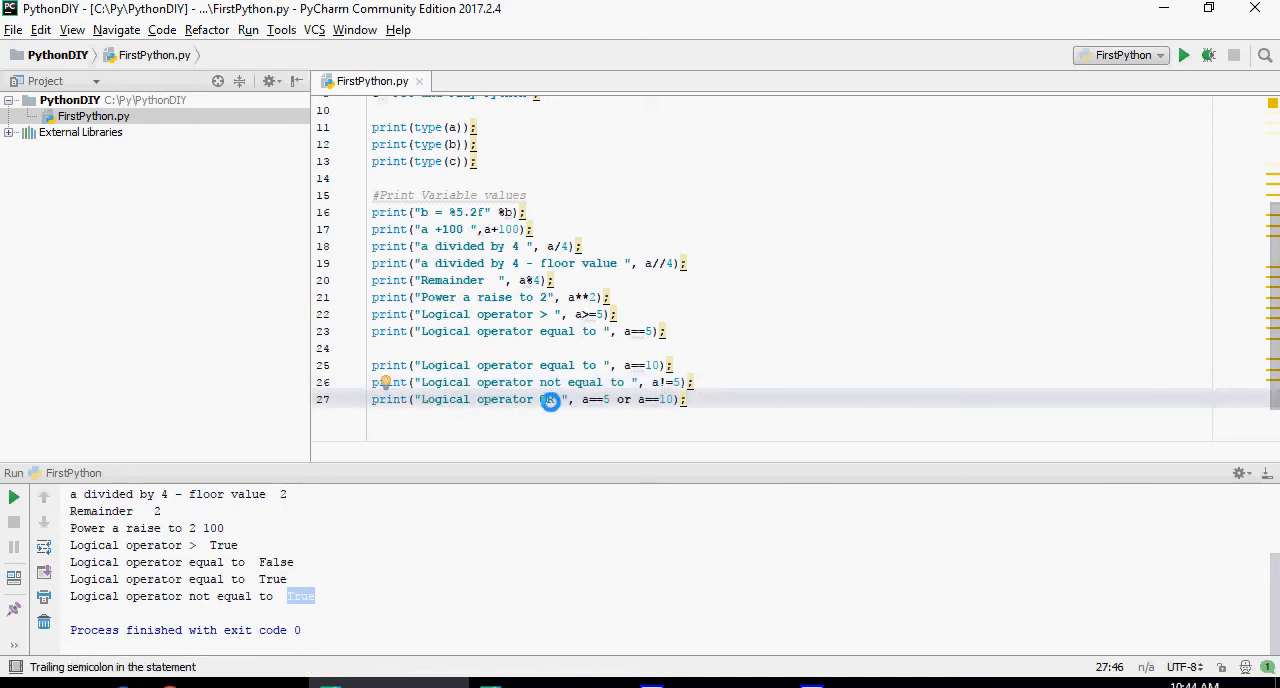
- Label the OR comparison, run to get True, and add a += 10
text(OR)
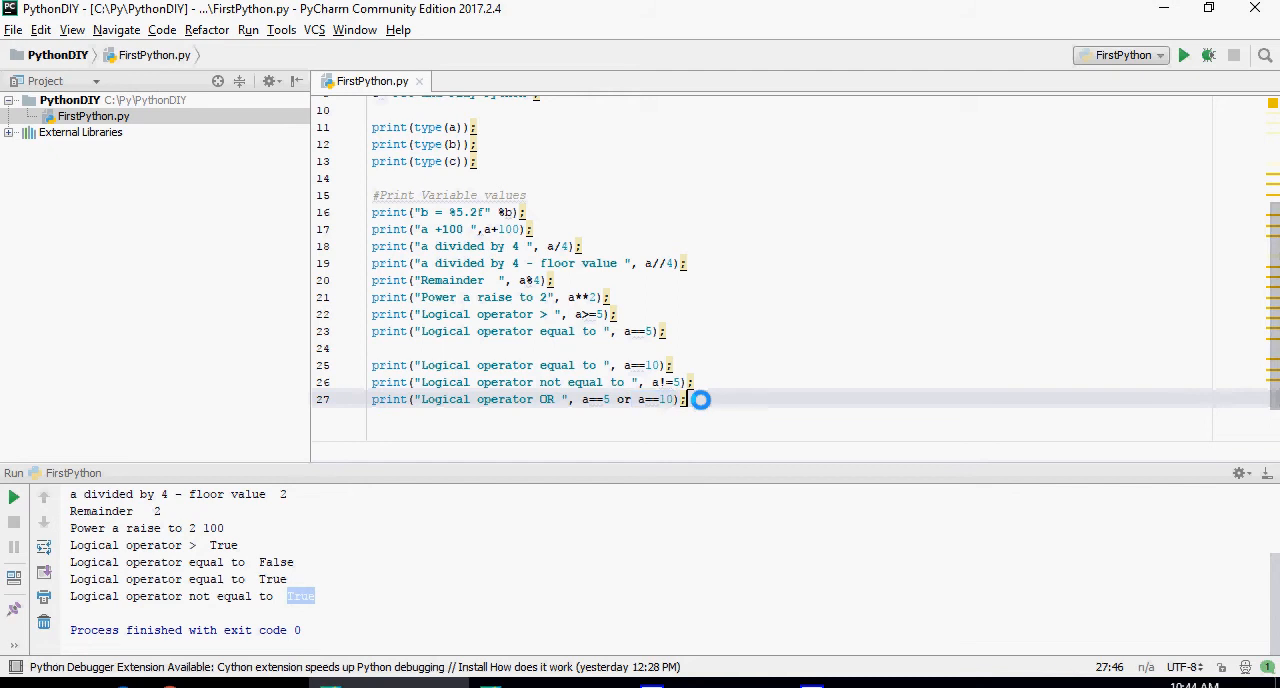
click(1184, 56)
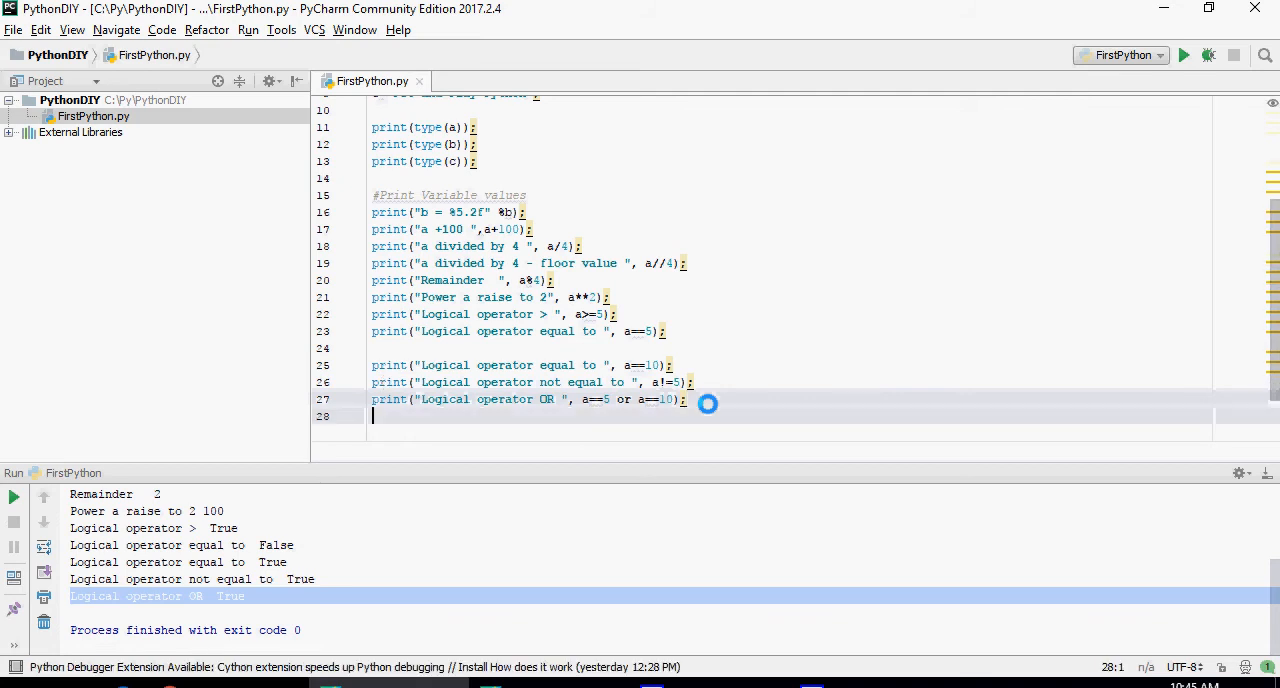
text(a += 10;)
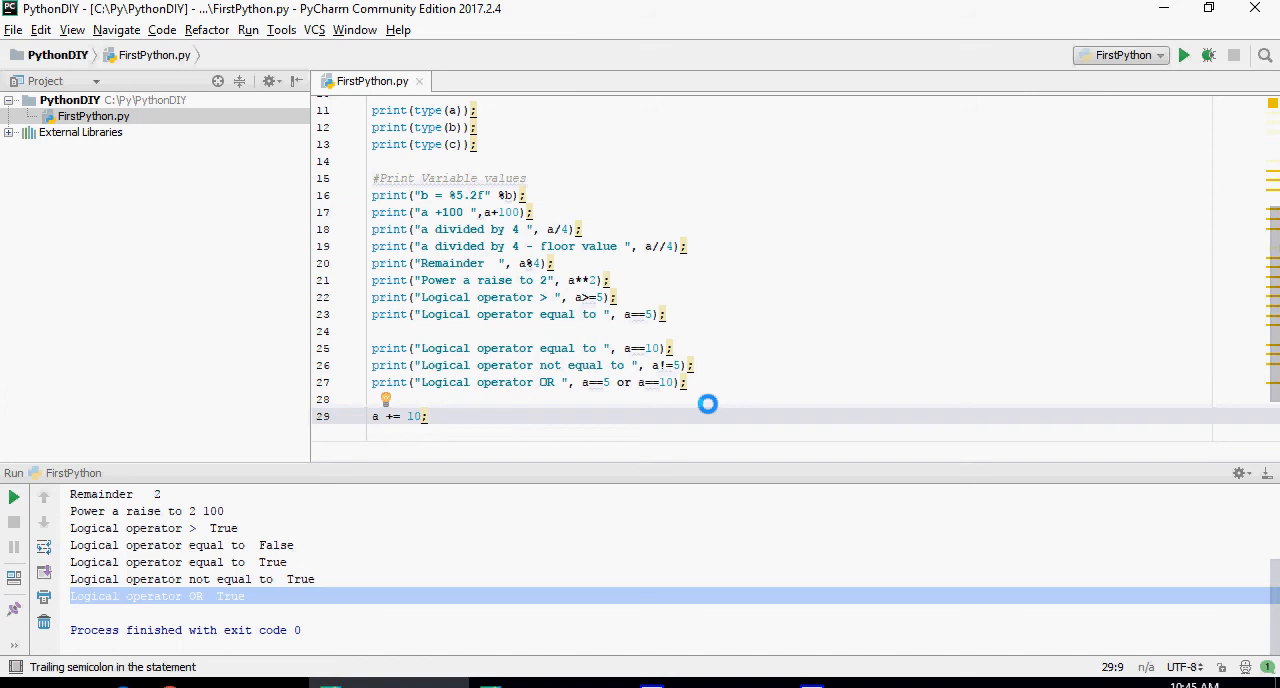
- Print "Addition " a and run, showing Addition 20
text(print("Addition ", a);)
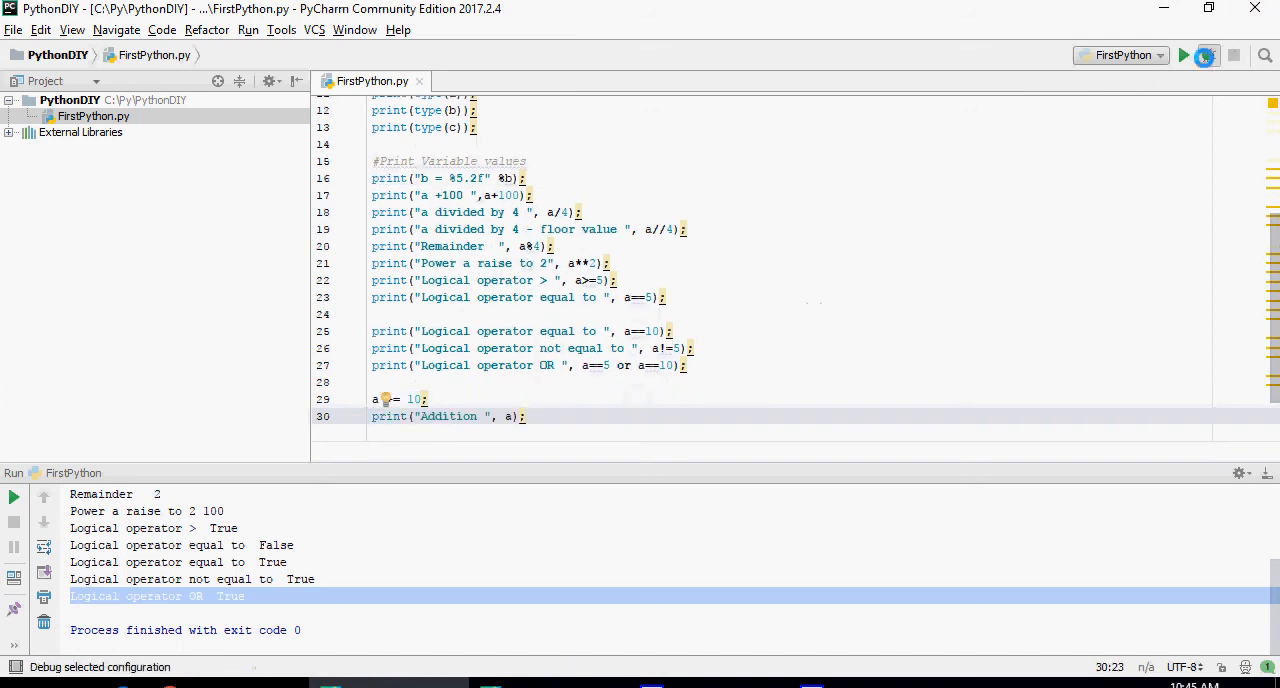
click(1184, 56)
text(#Strings)
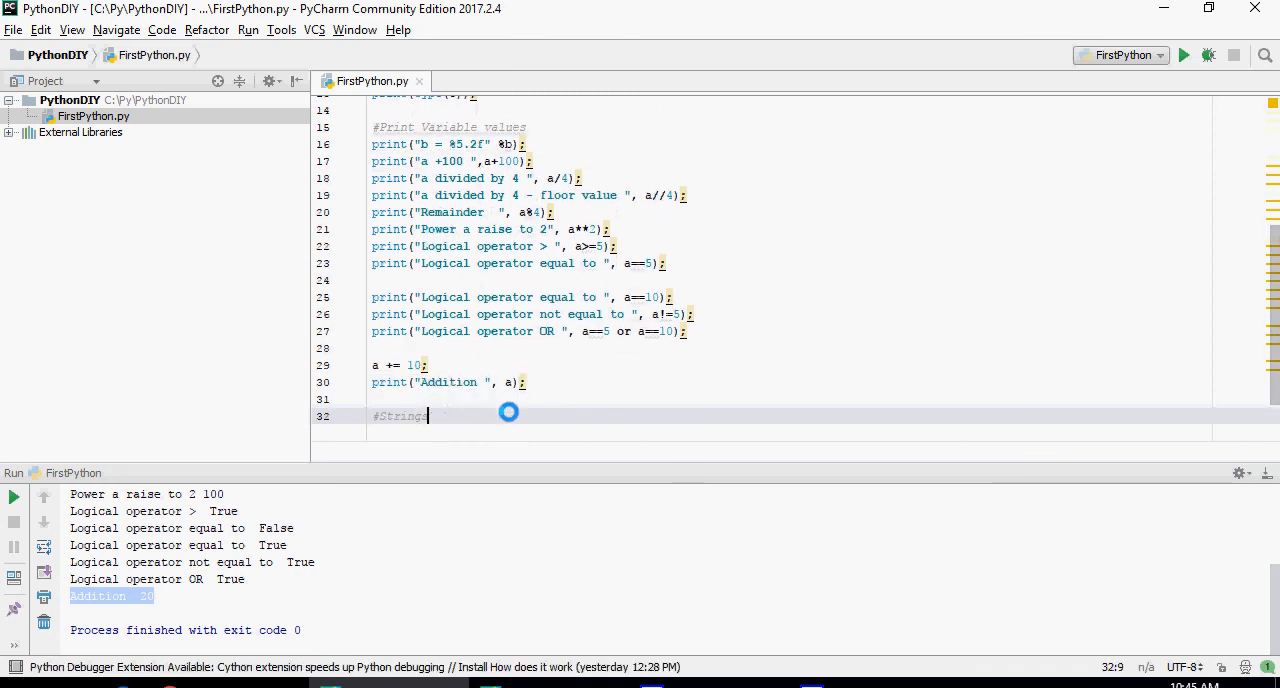
- Under #Strings add print(c) and print(c[5:15]), running to show 'Pet and Play Python' and 'nd Play Py'
text(print(c);)
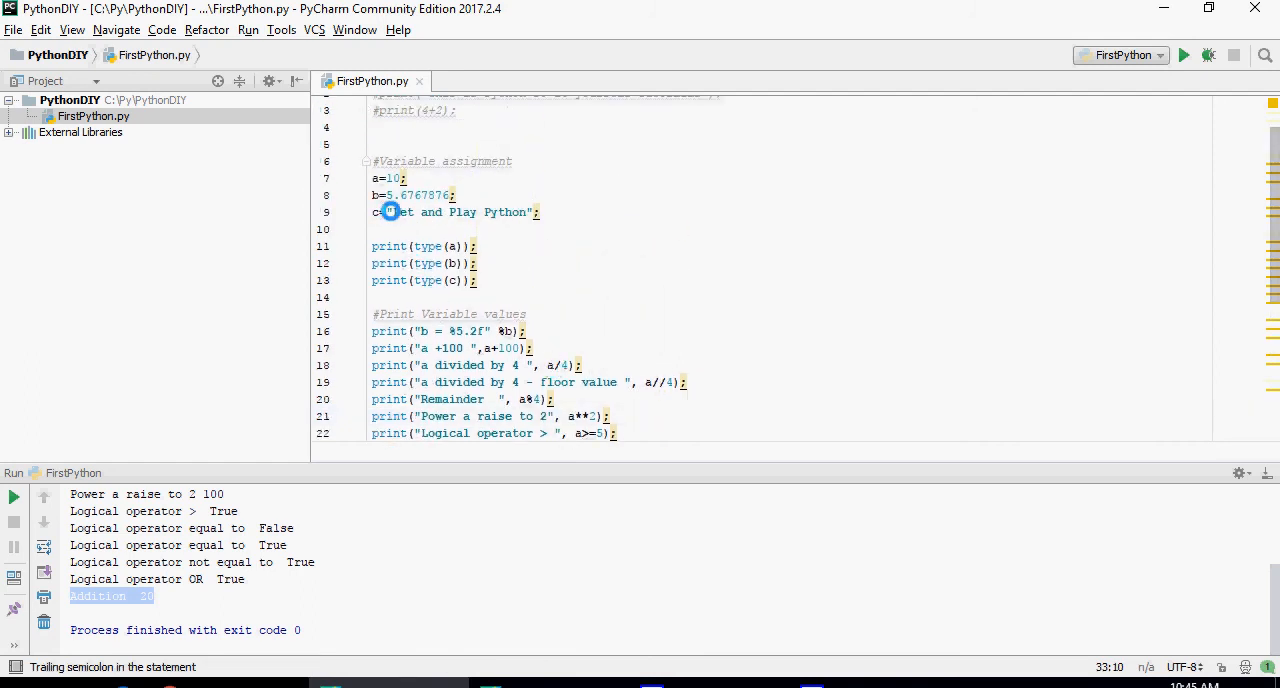
scroll(down, 3)
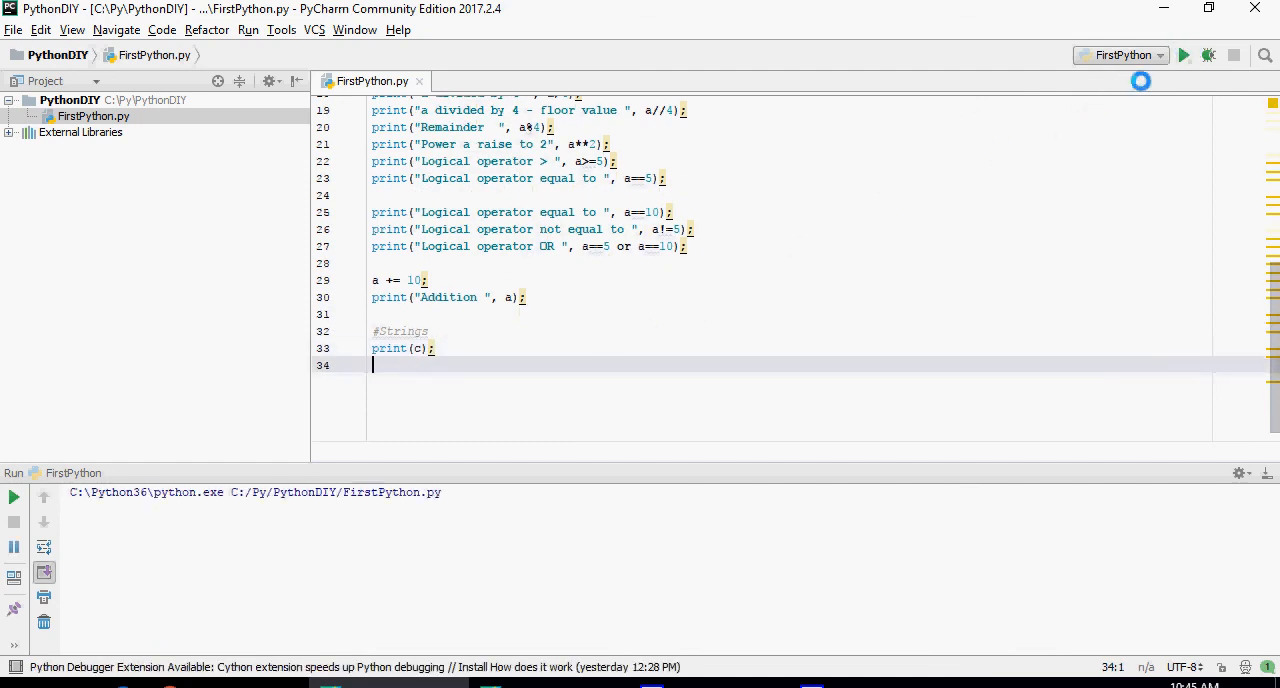
click(1184, 56)
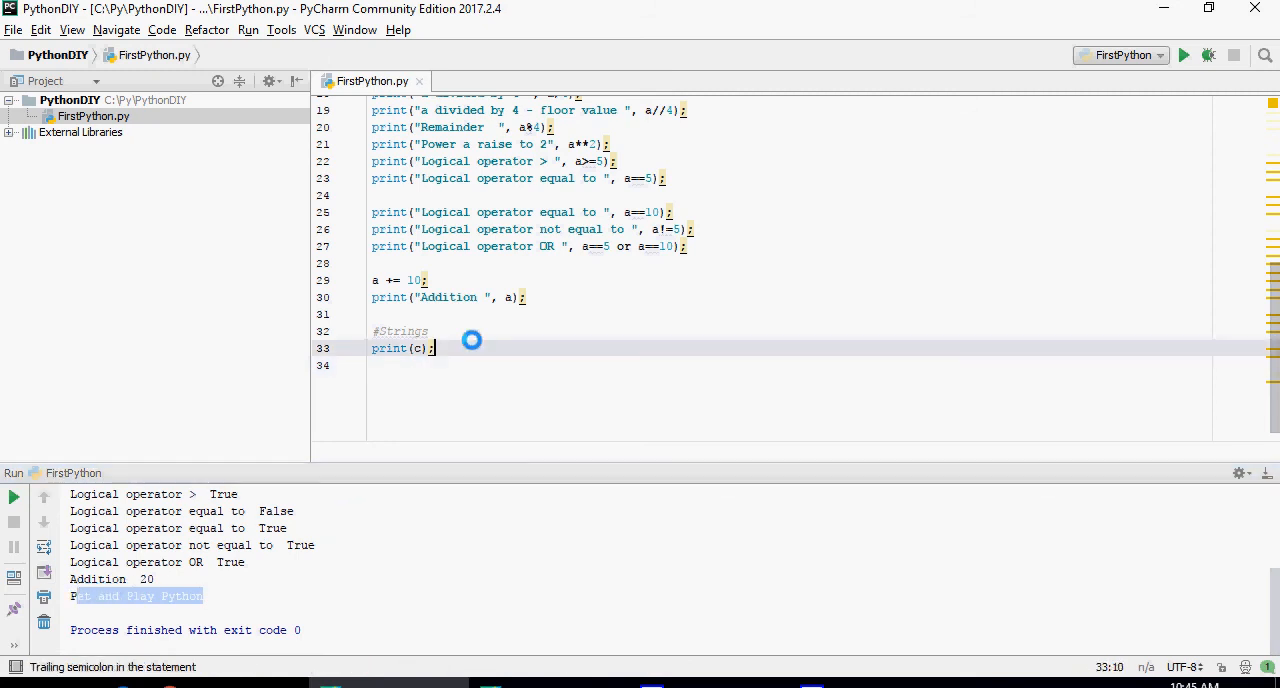
text(print(c[5:15]);)
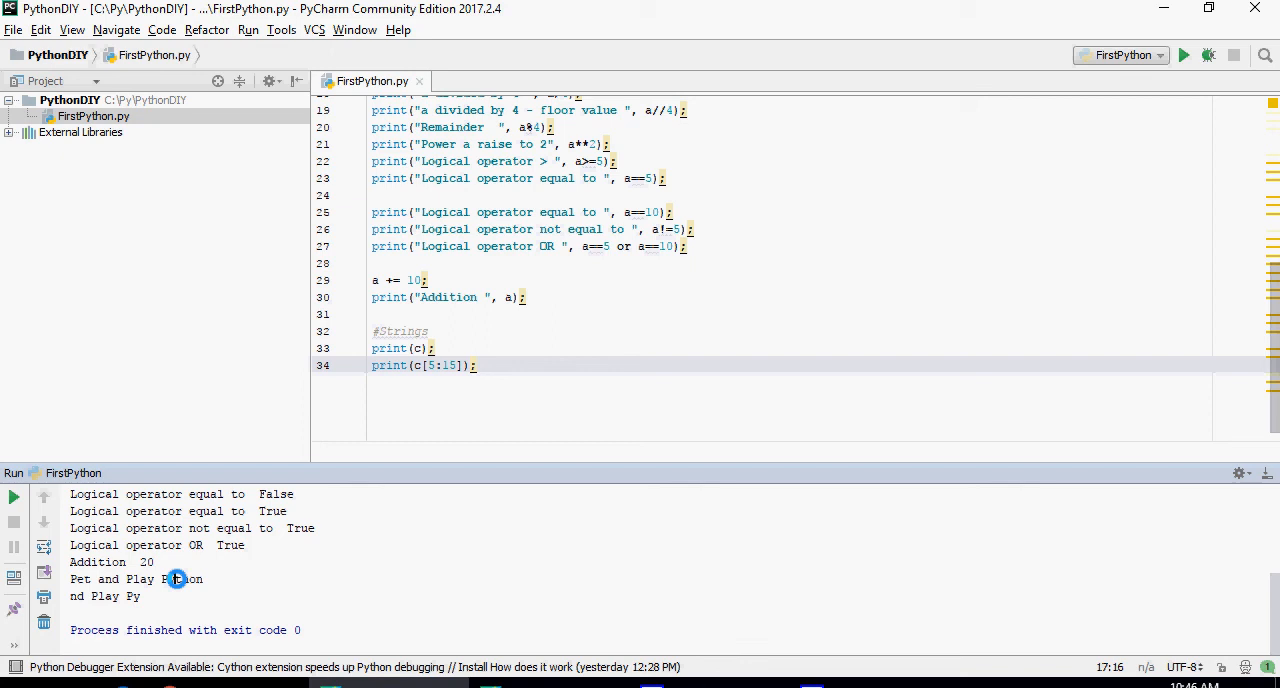
- Add print(c.upper()) and print(c.lower()), run them, and begin print(c.split(" "))
click(432, 348)
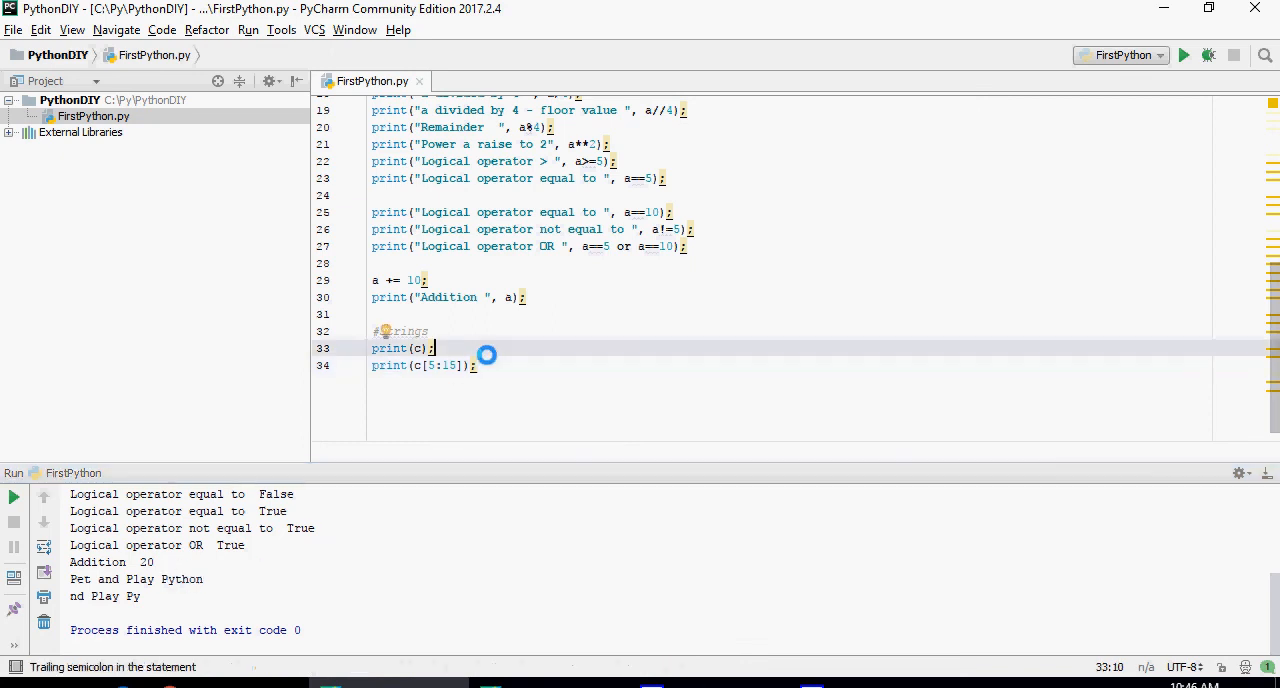
text(print(c.upper());)
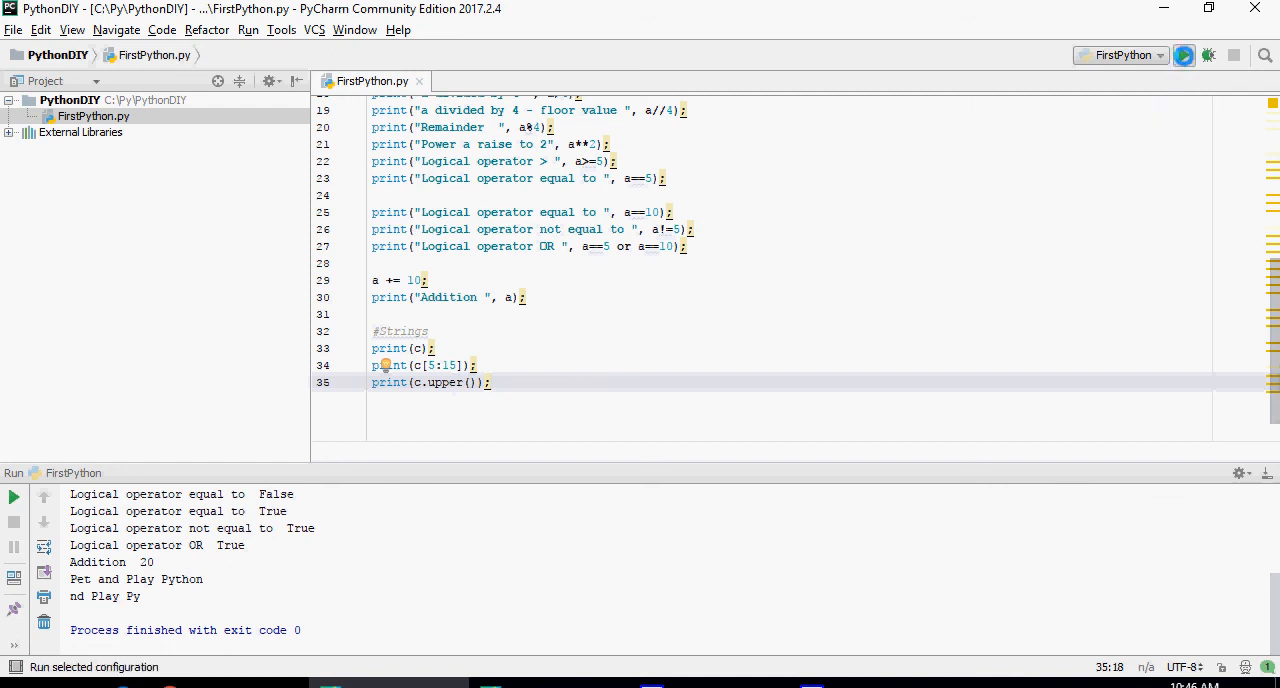
click(1184, 56)
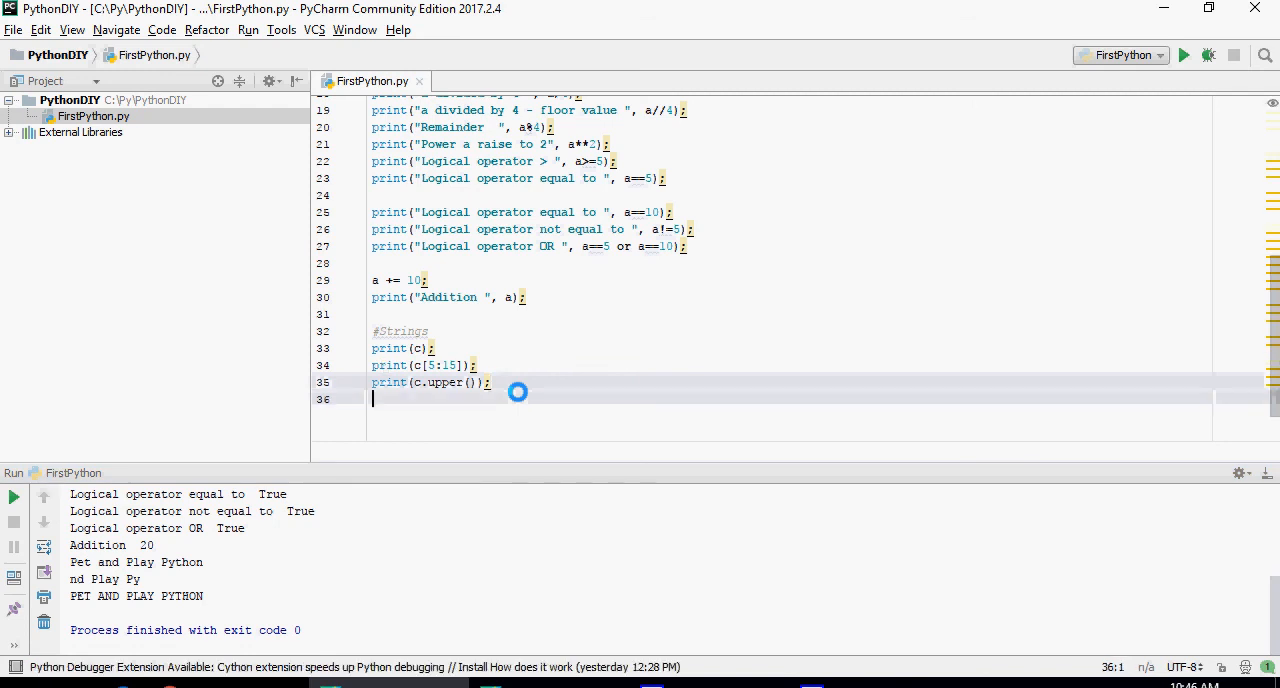
text(print(c.lower());)
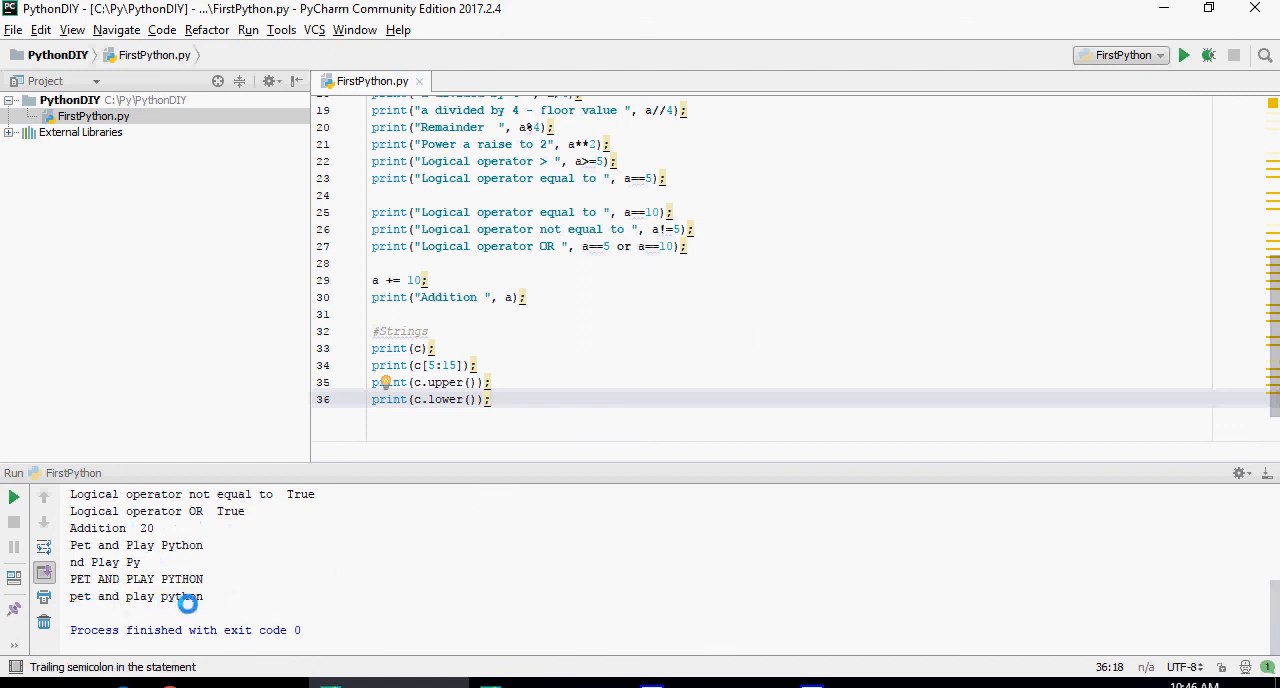
mouse_move(196, 604)
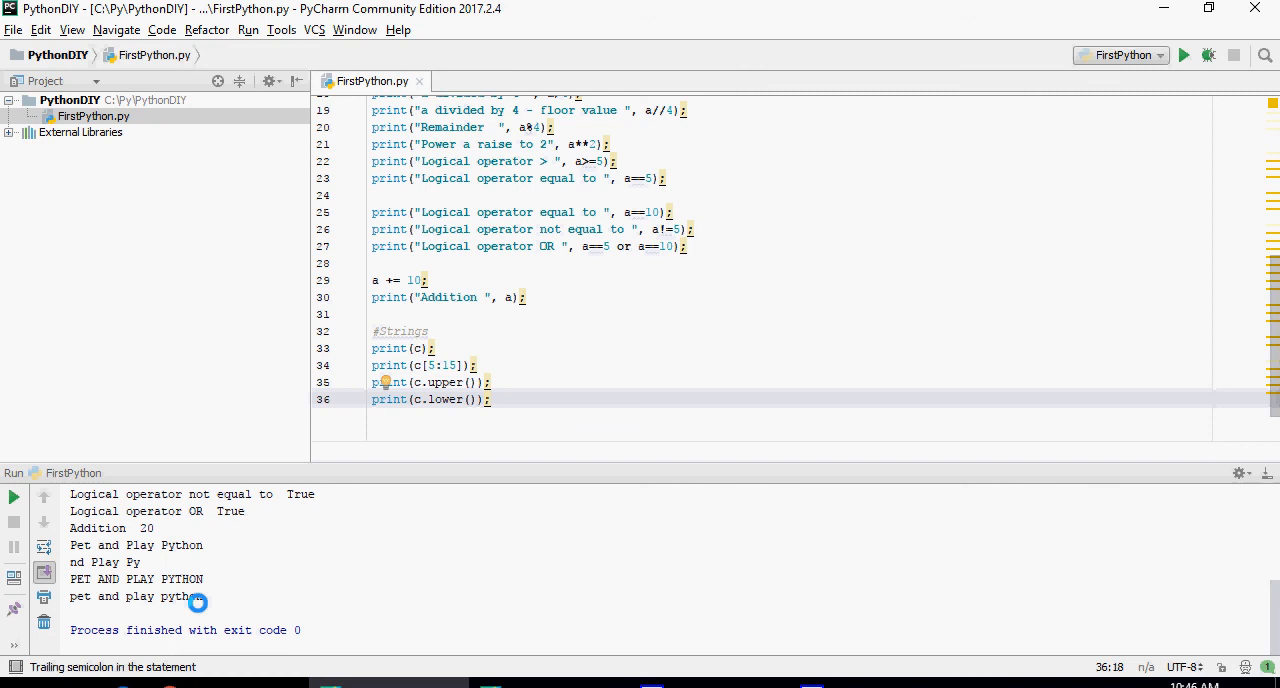
text(print(c.split(" "));)
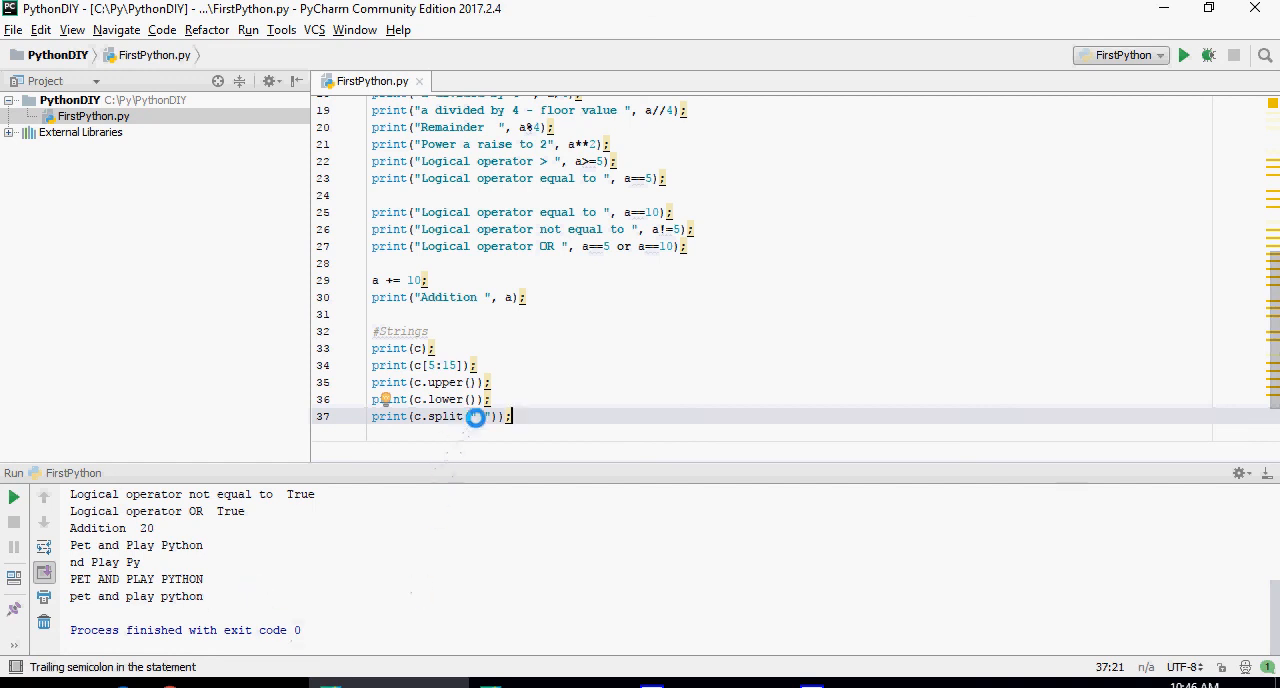
- Finish print(c.split(" ")) and add print(len(c)), running to show the word list and 19
text(" ")
text(print(len(c));)
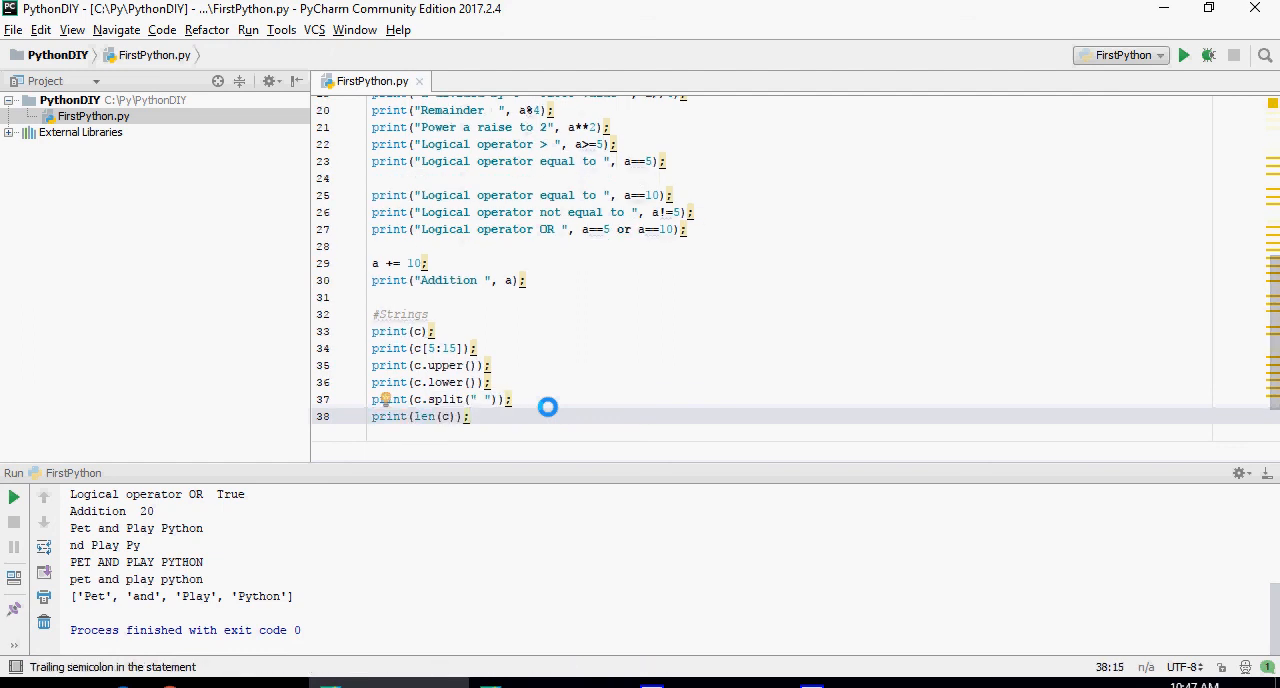
mouse_move(1164, 72)
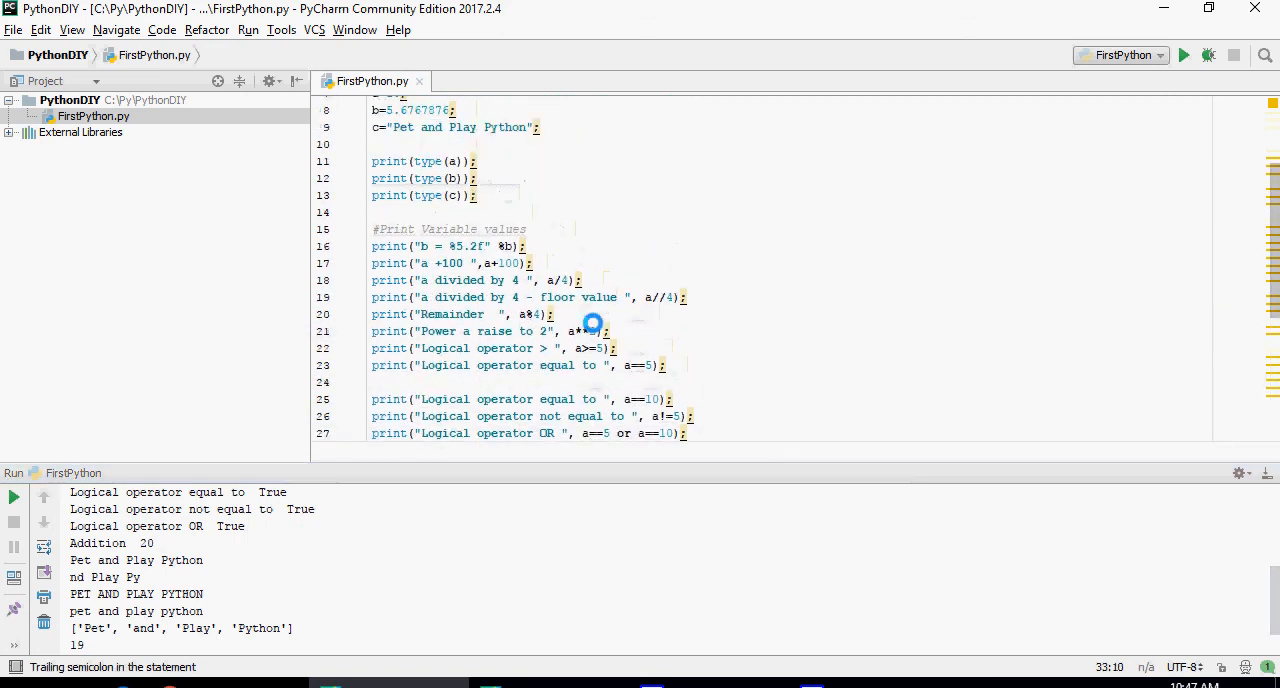
scroll(down, 3)
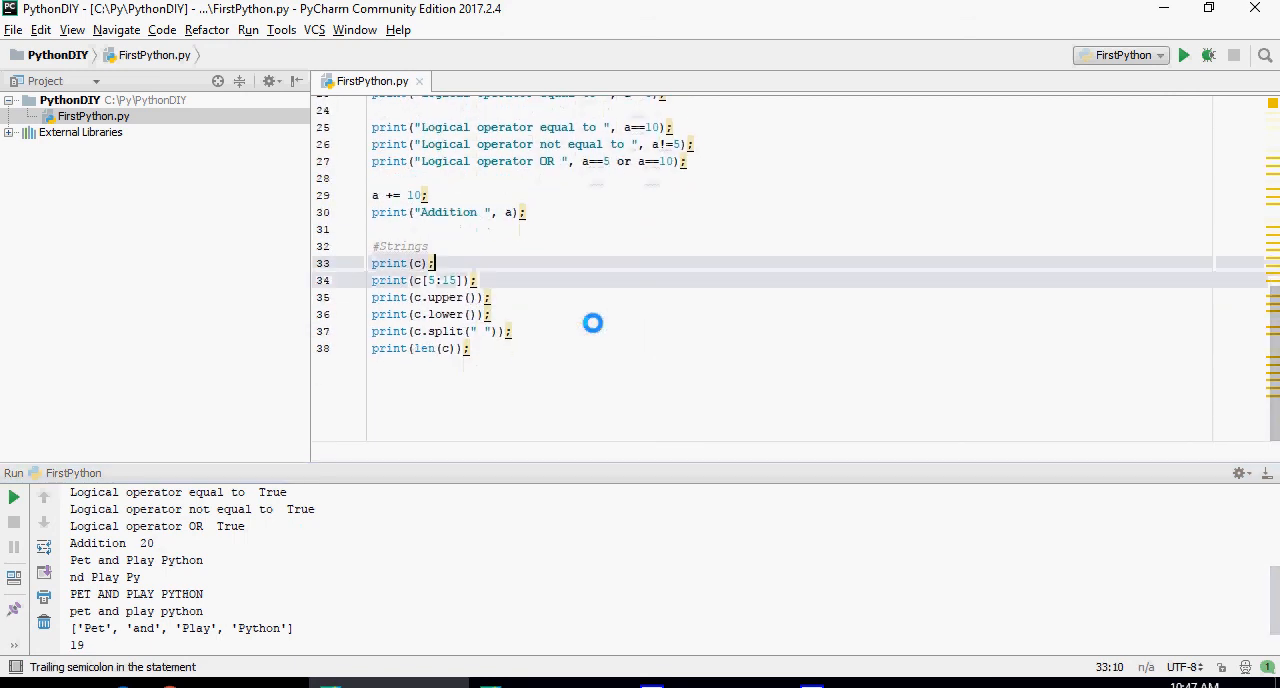